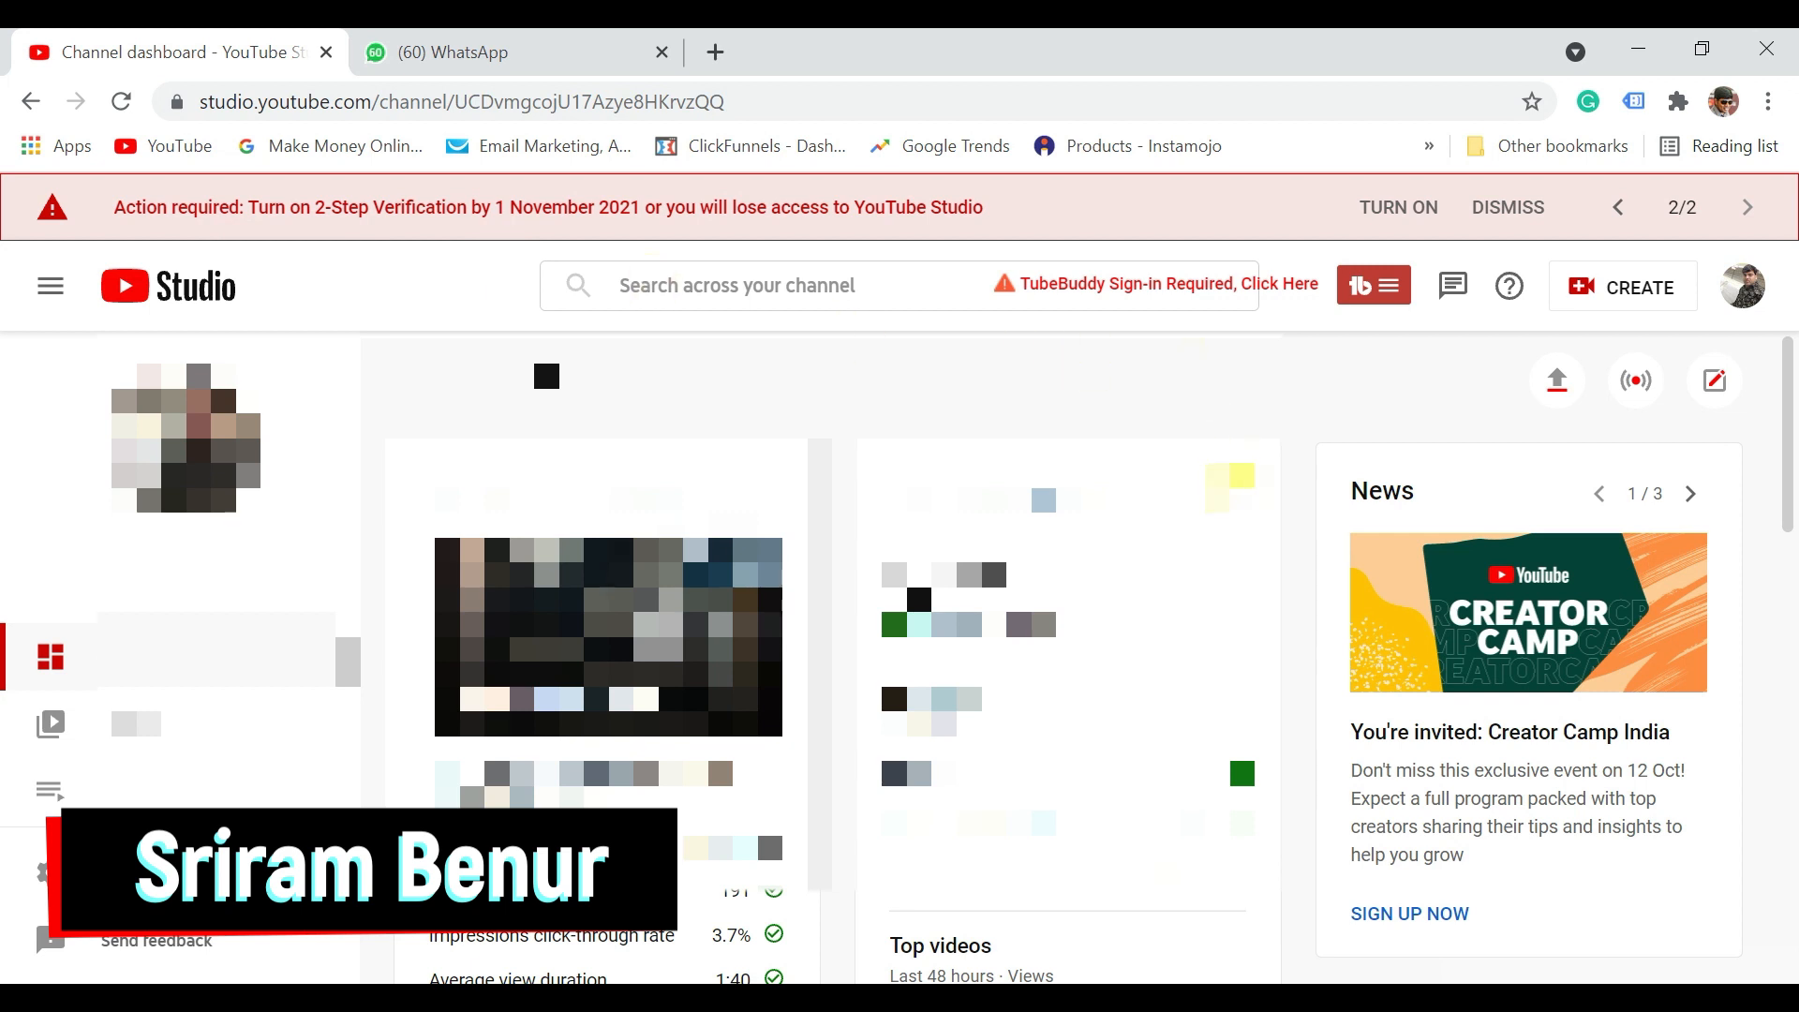
mouse_move(1302, 344)
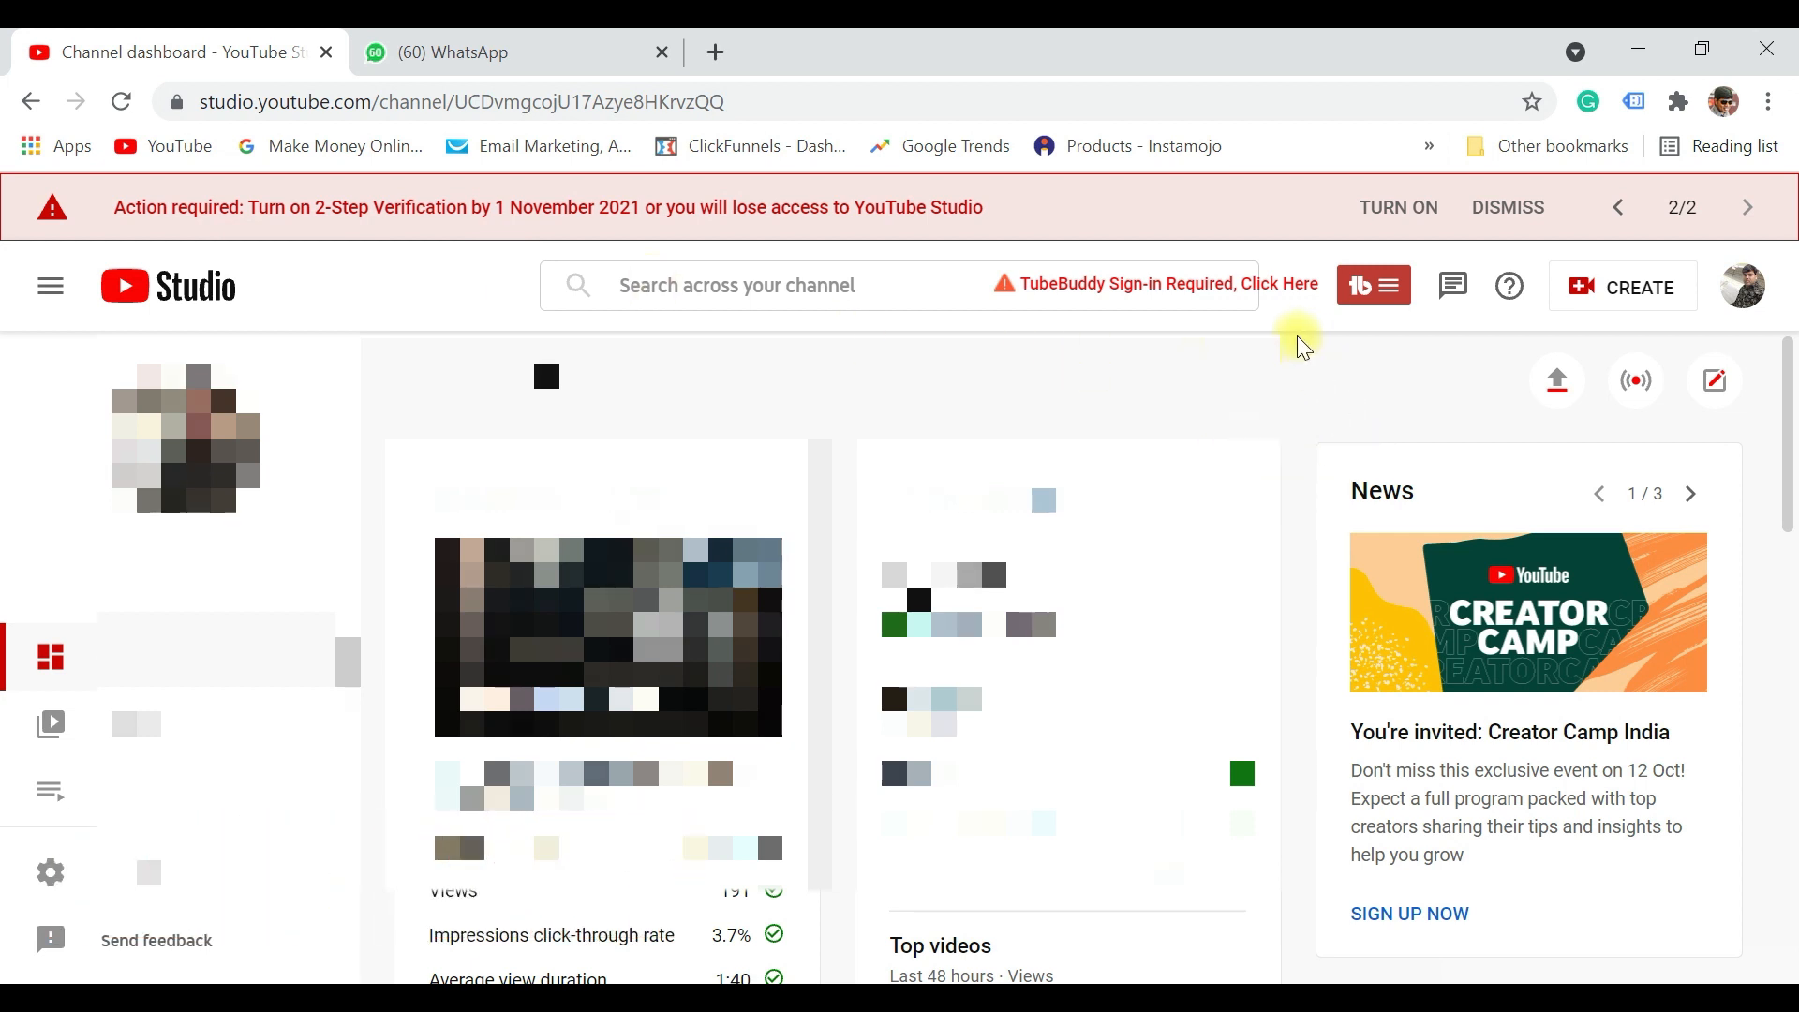
mouse_move(1509, 241)
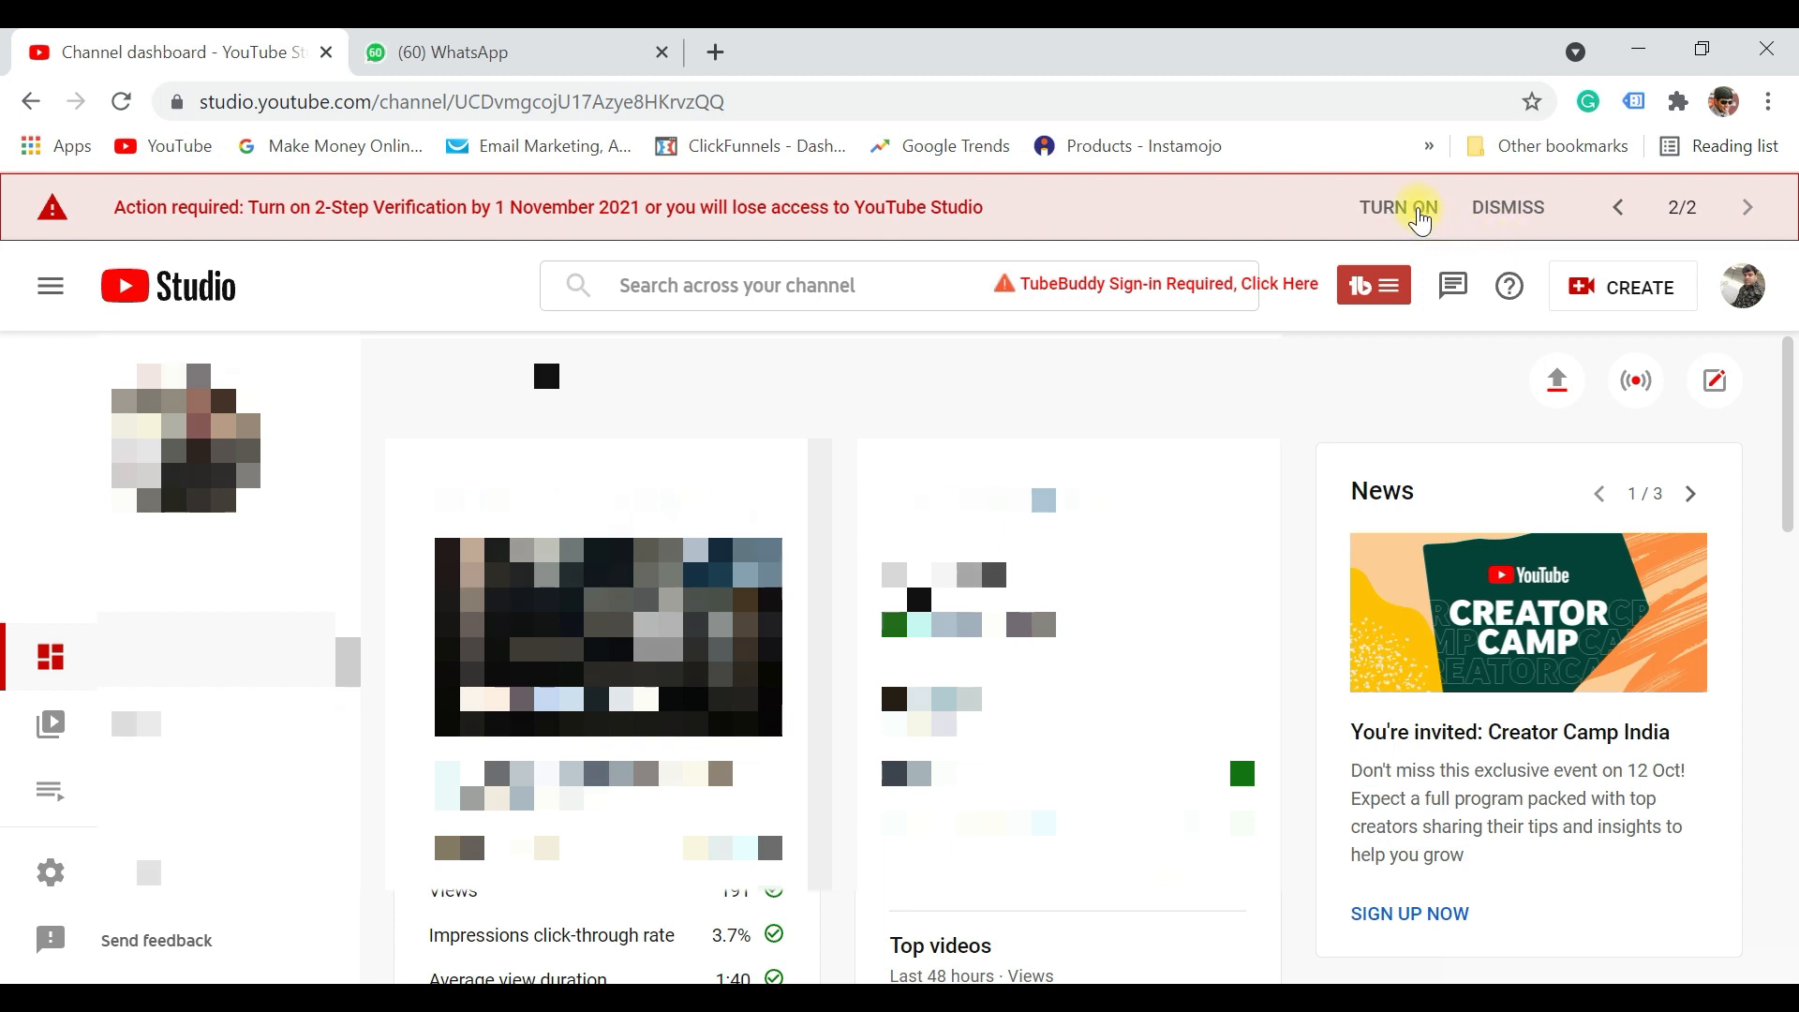
Respond to Studio's red 'Action required' 2-Step Verification banner with TURN ON
click(1392, 208)
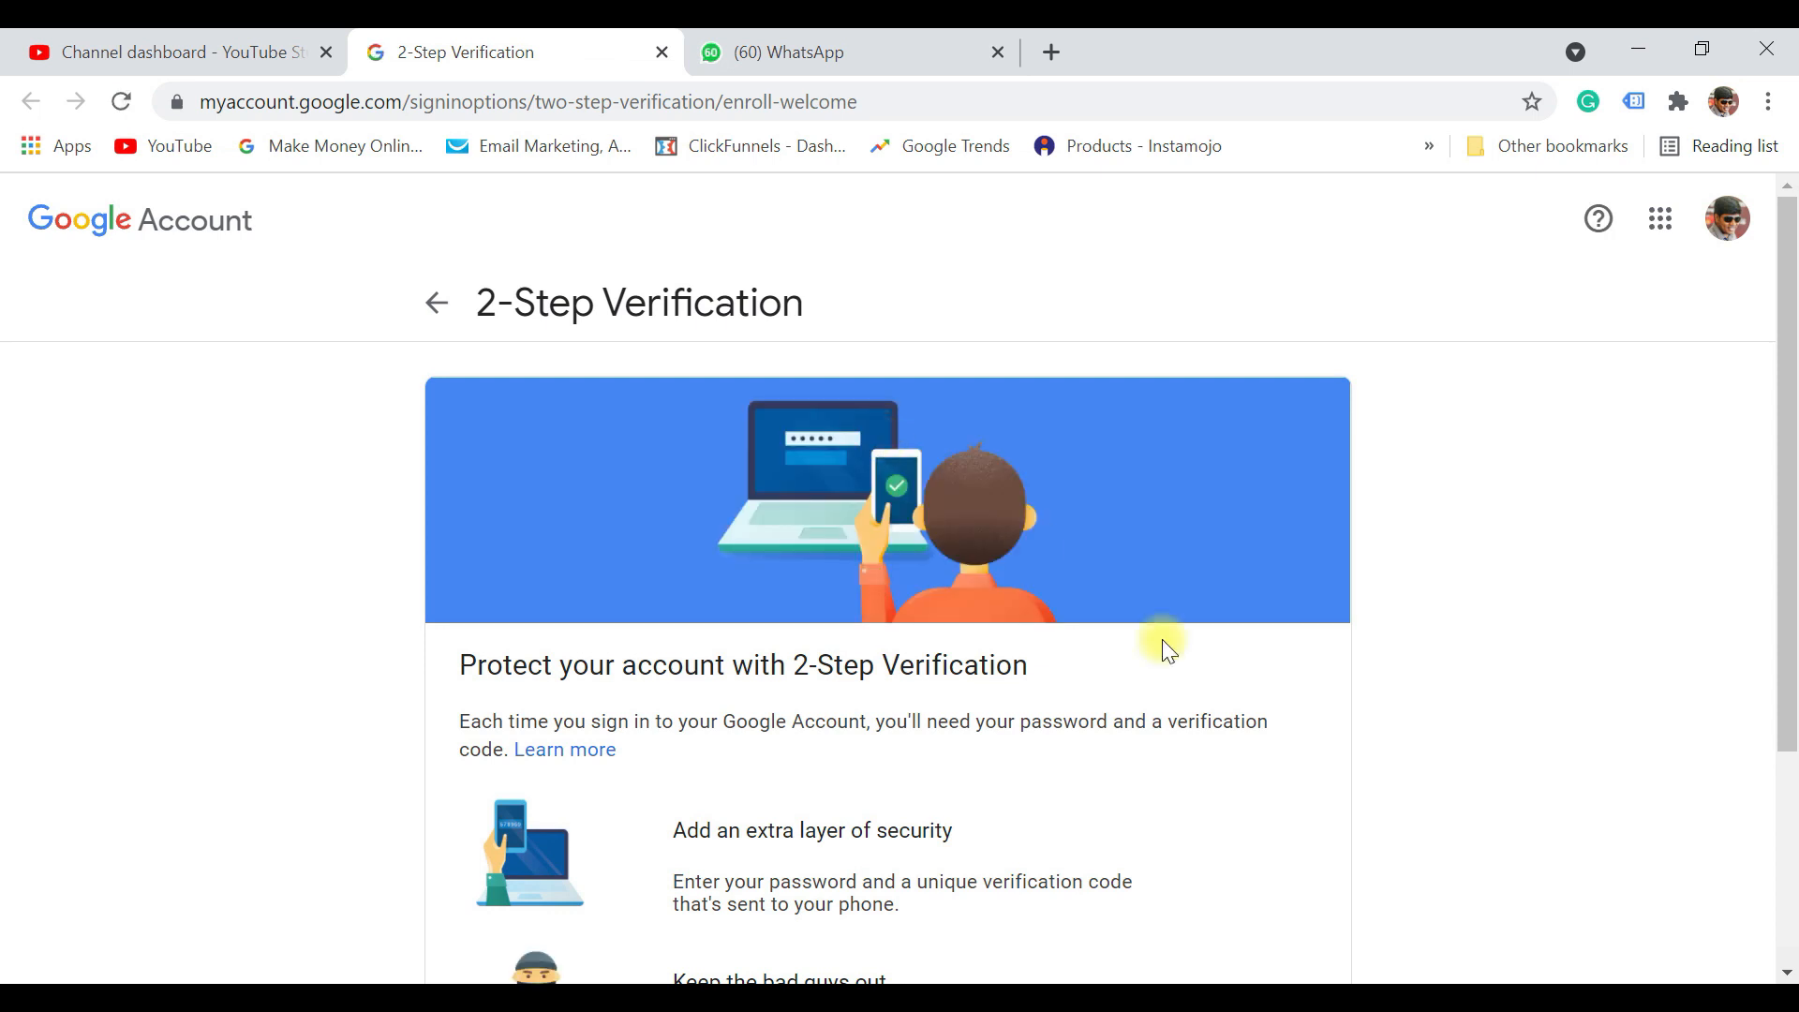
Start 2-Step Verification enrollment from the bottom of the welcome page
scroll(down, 3)
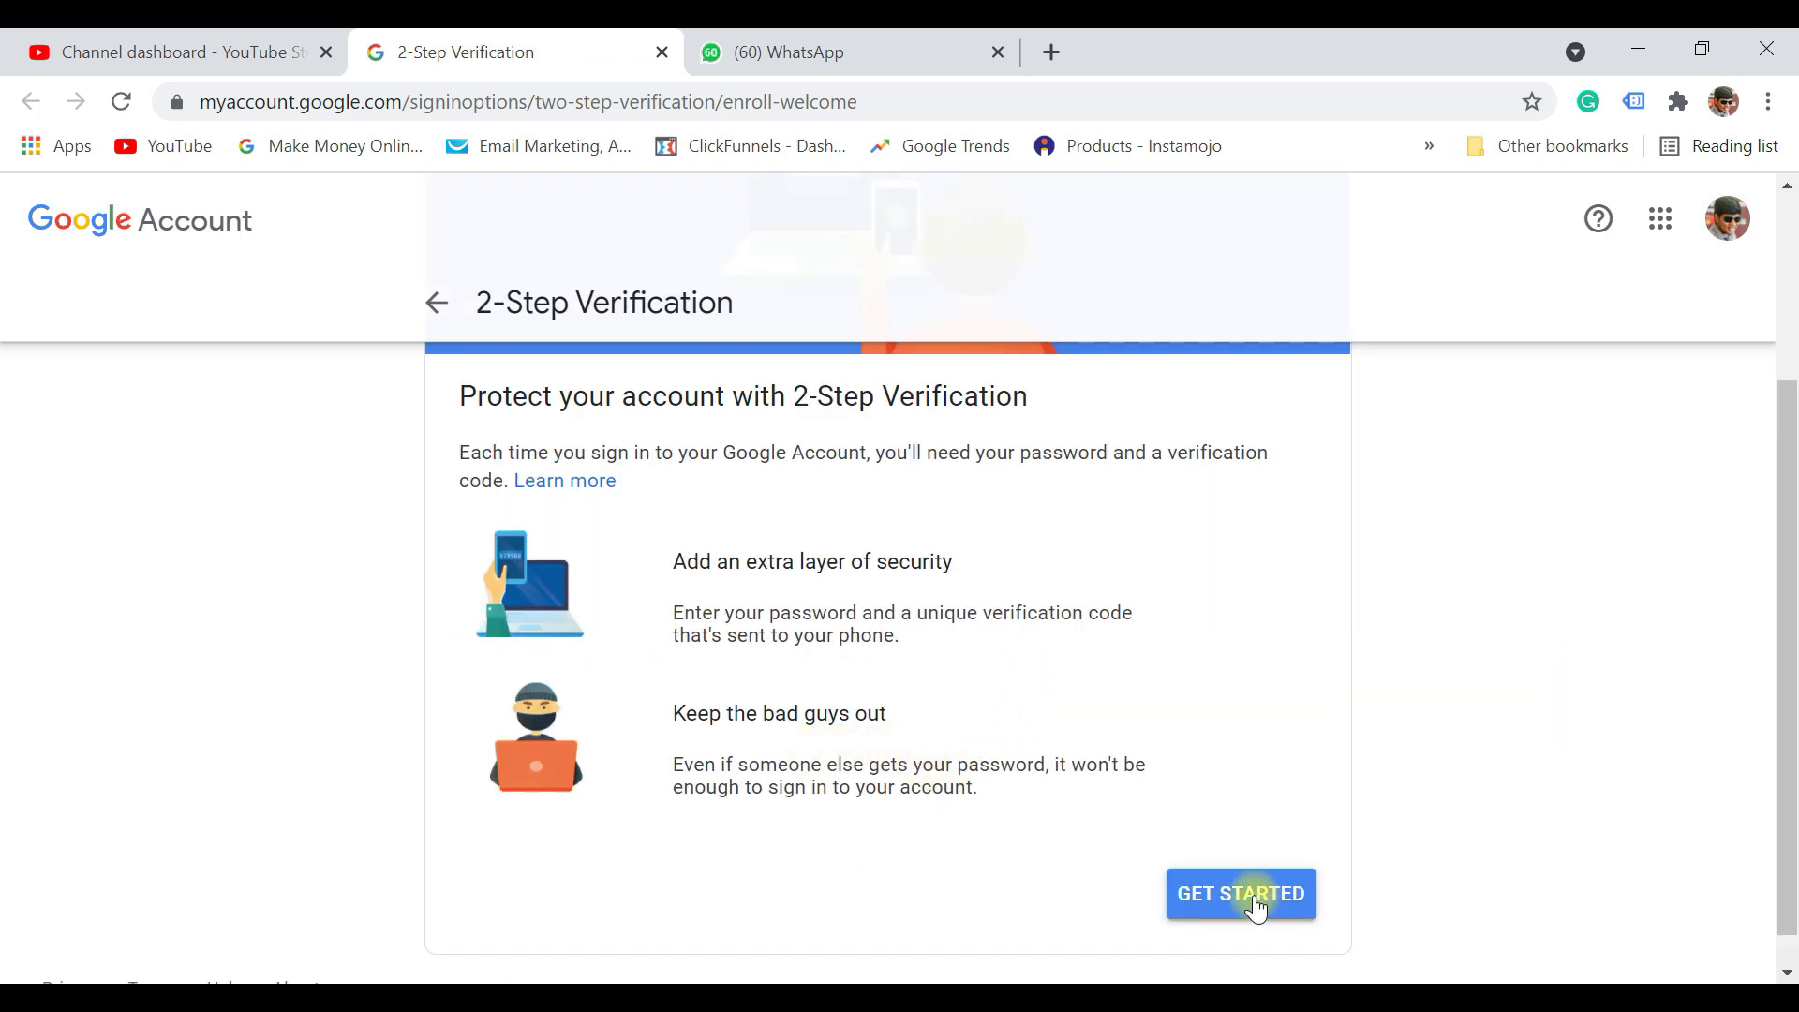
click(1239, 893)
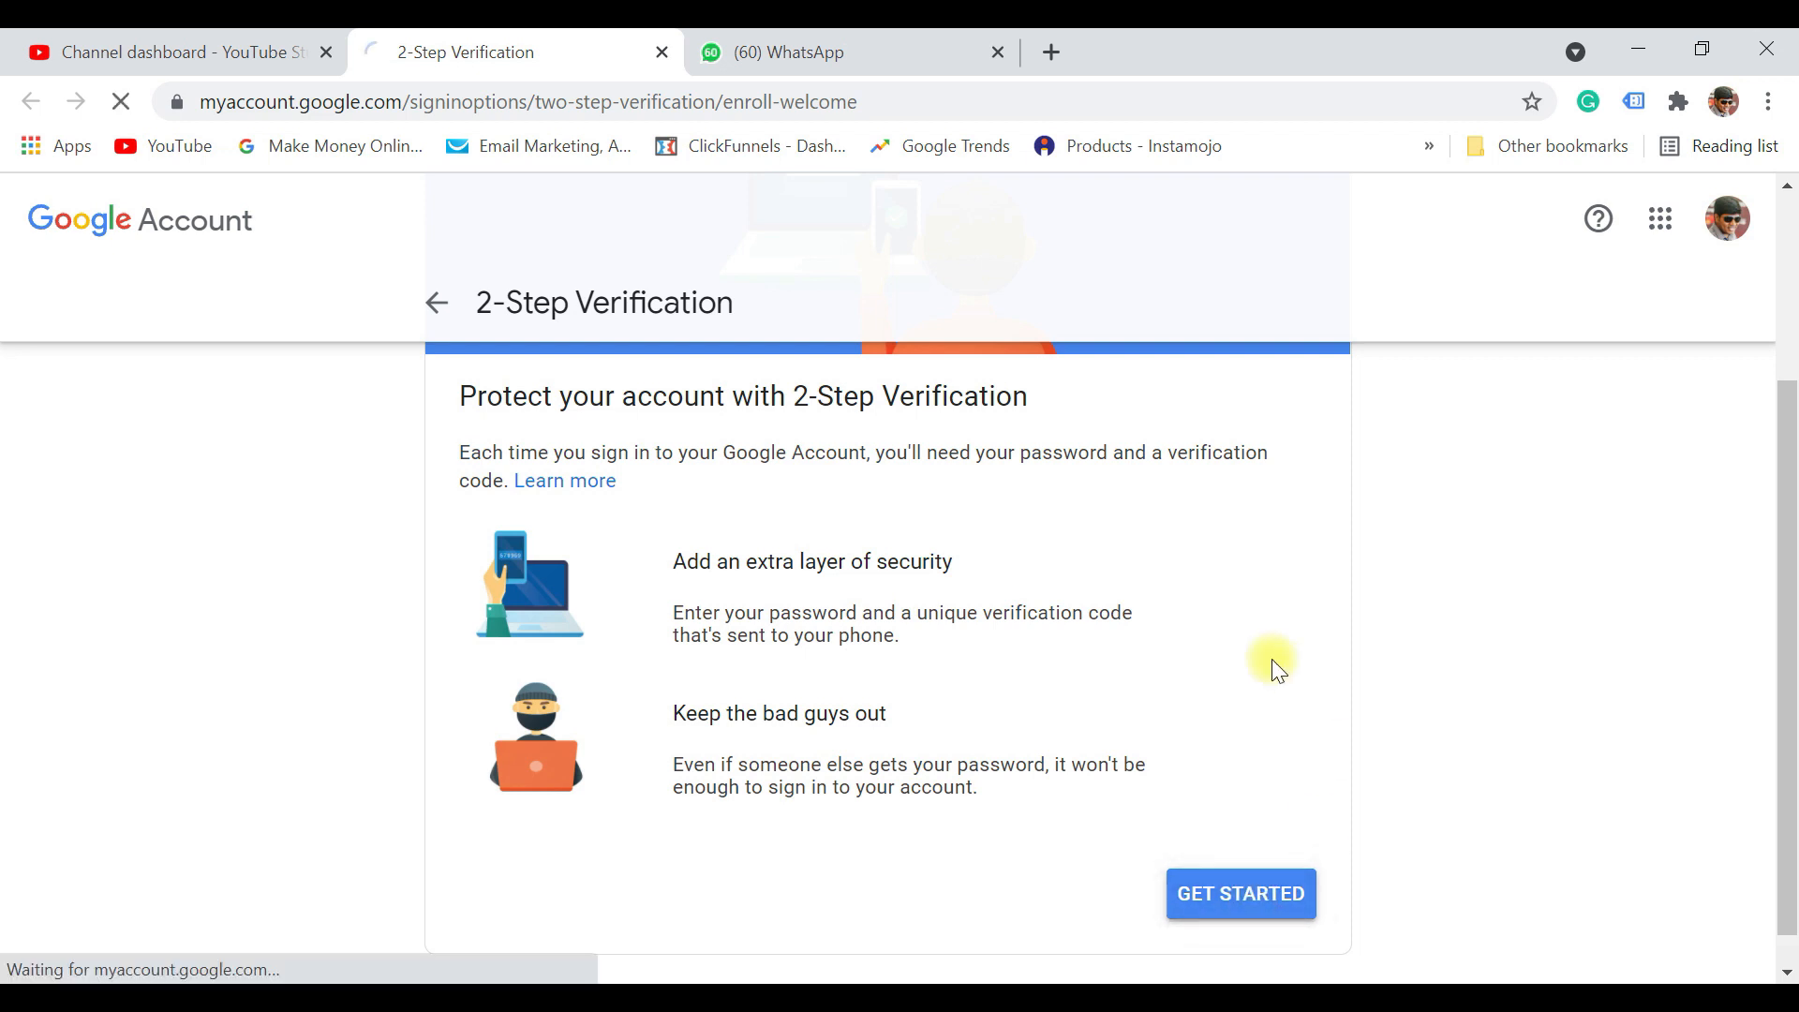
Re-enter the password and choose the channel's Google account
click(1239, 894)
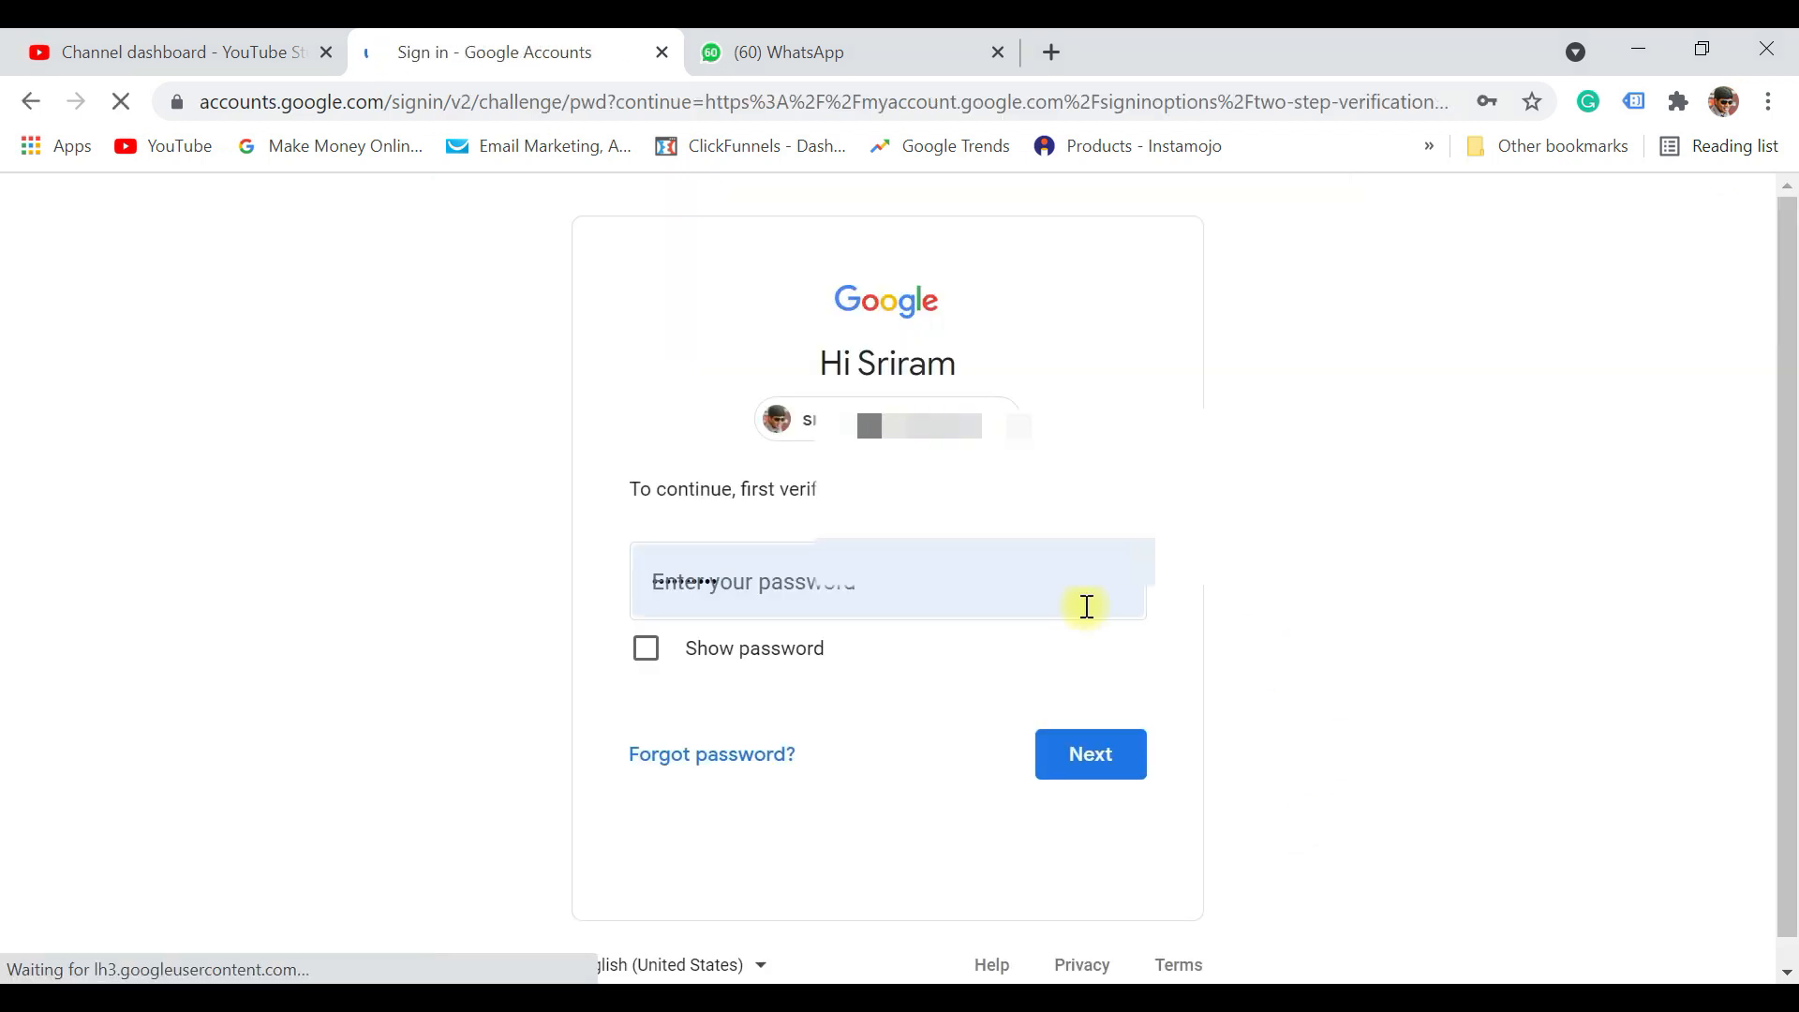
text(password)
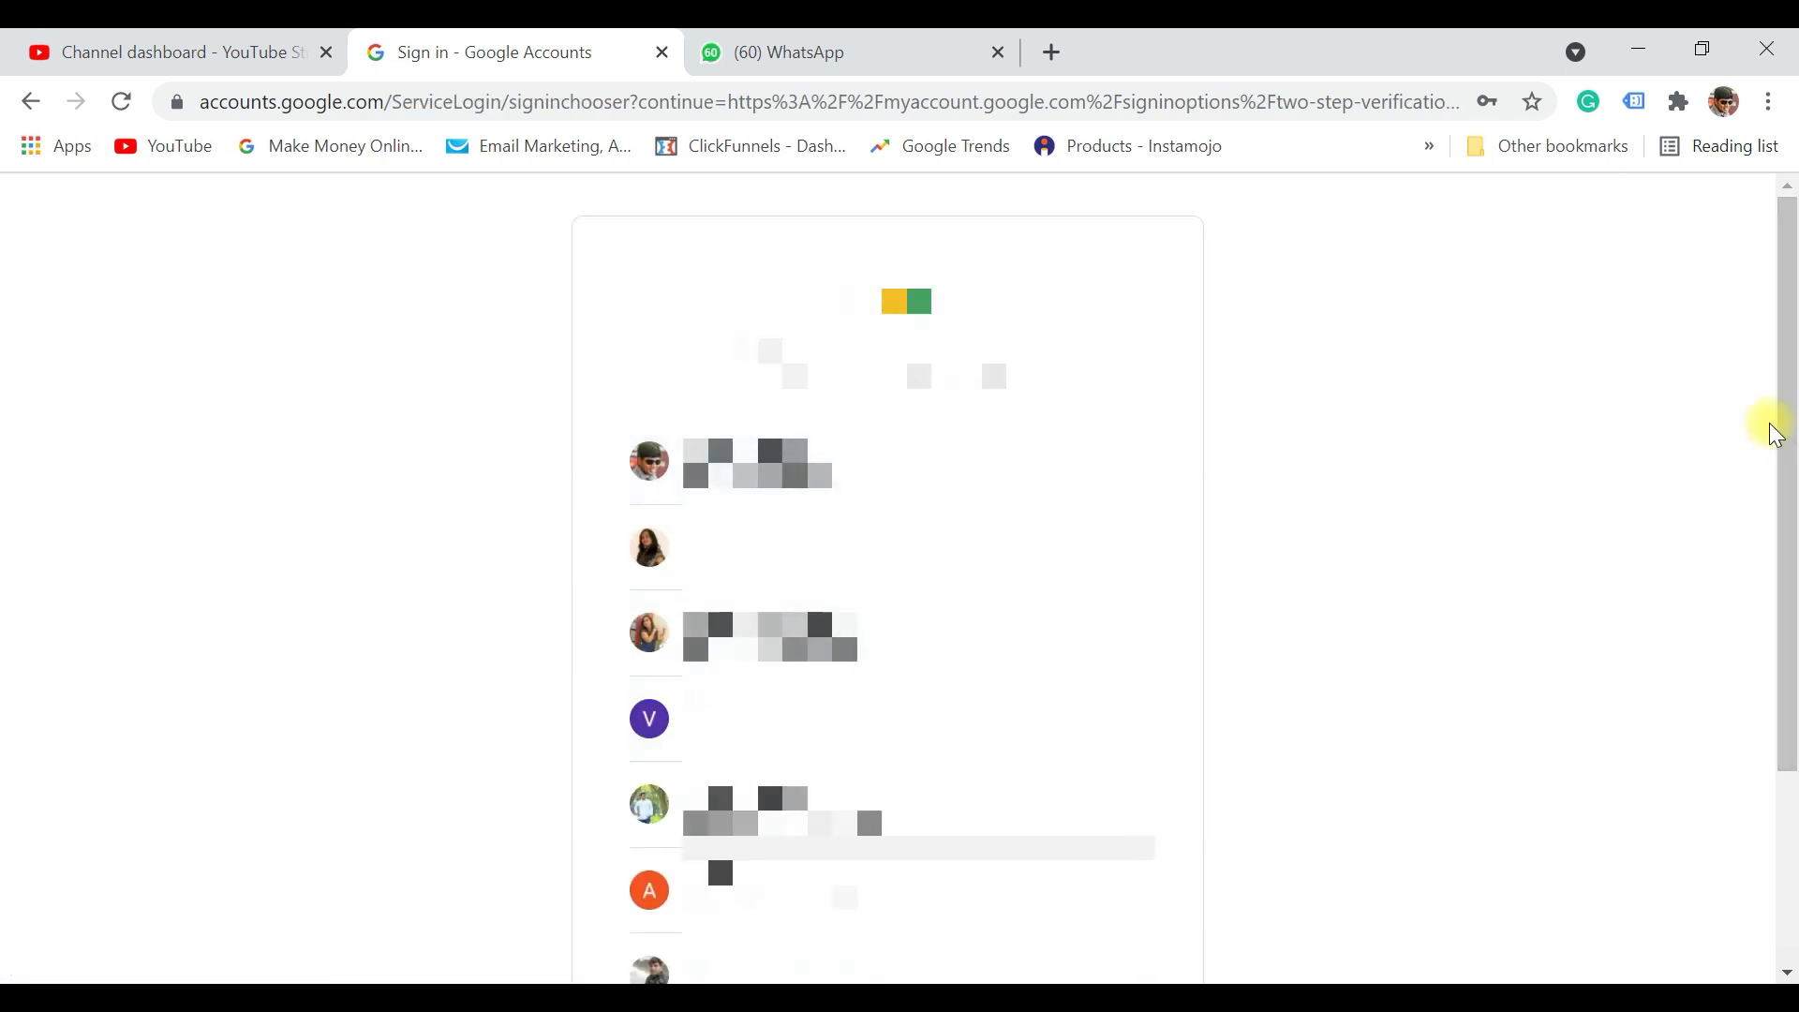
scroll(down, 3)
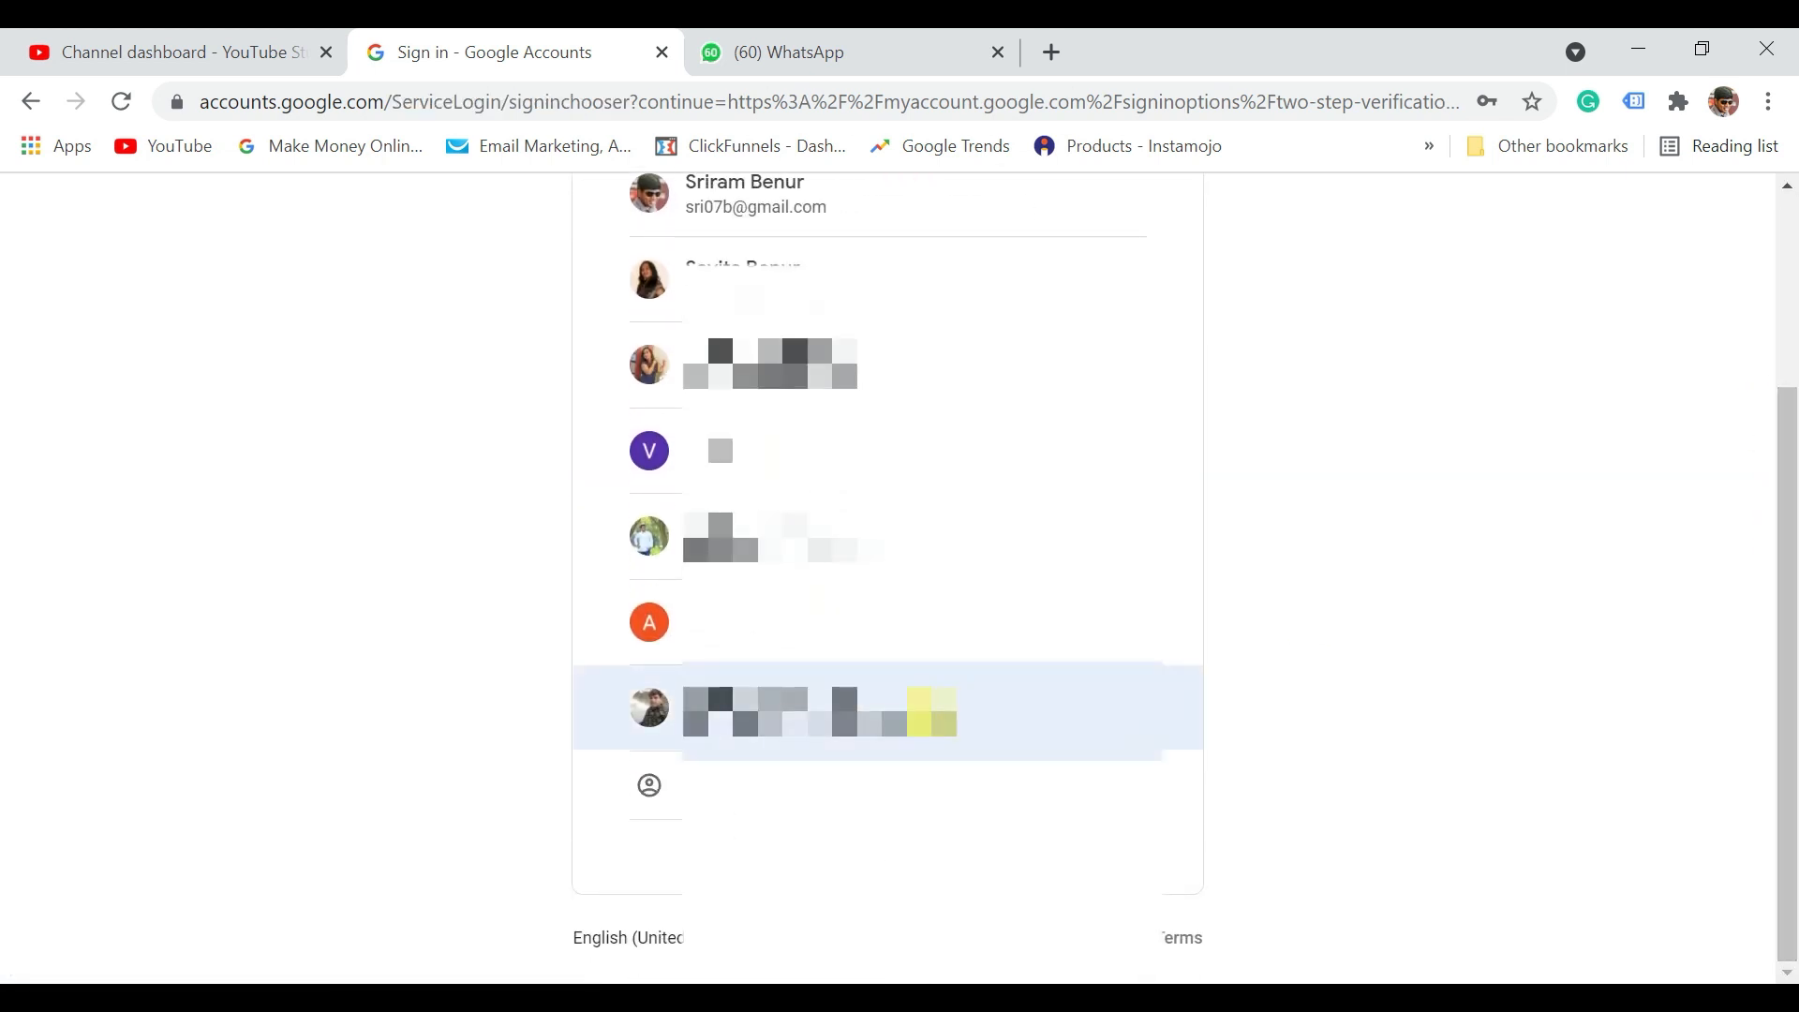
click(818, 710)
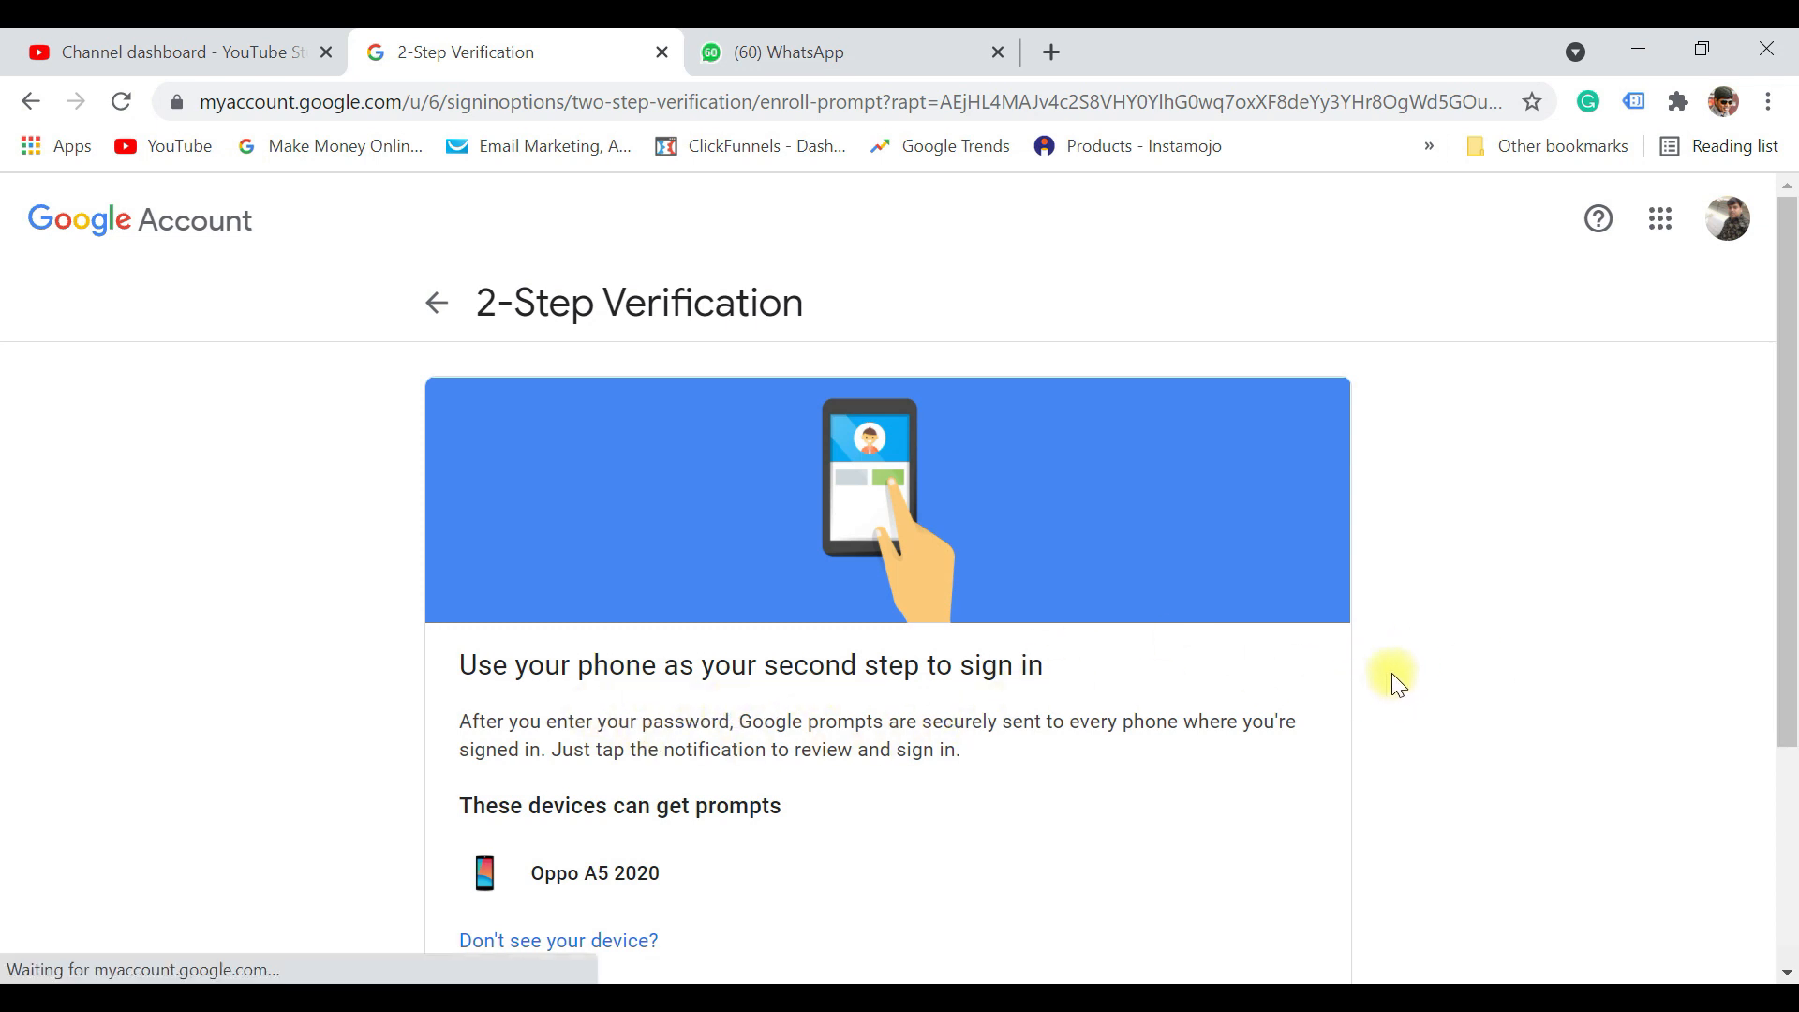
Accept phone sign-in prompts on the Oppo A5 2020 as the second step
scroll(down, 3)
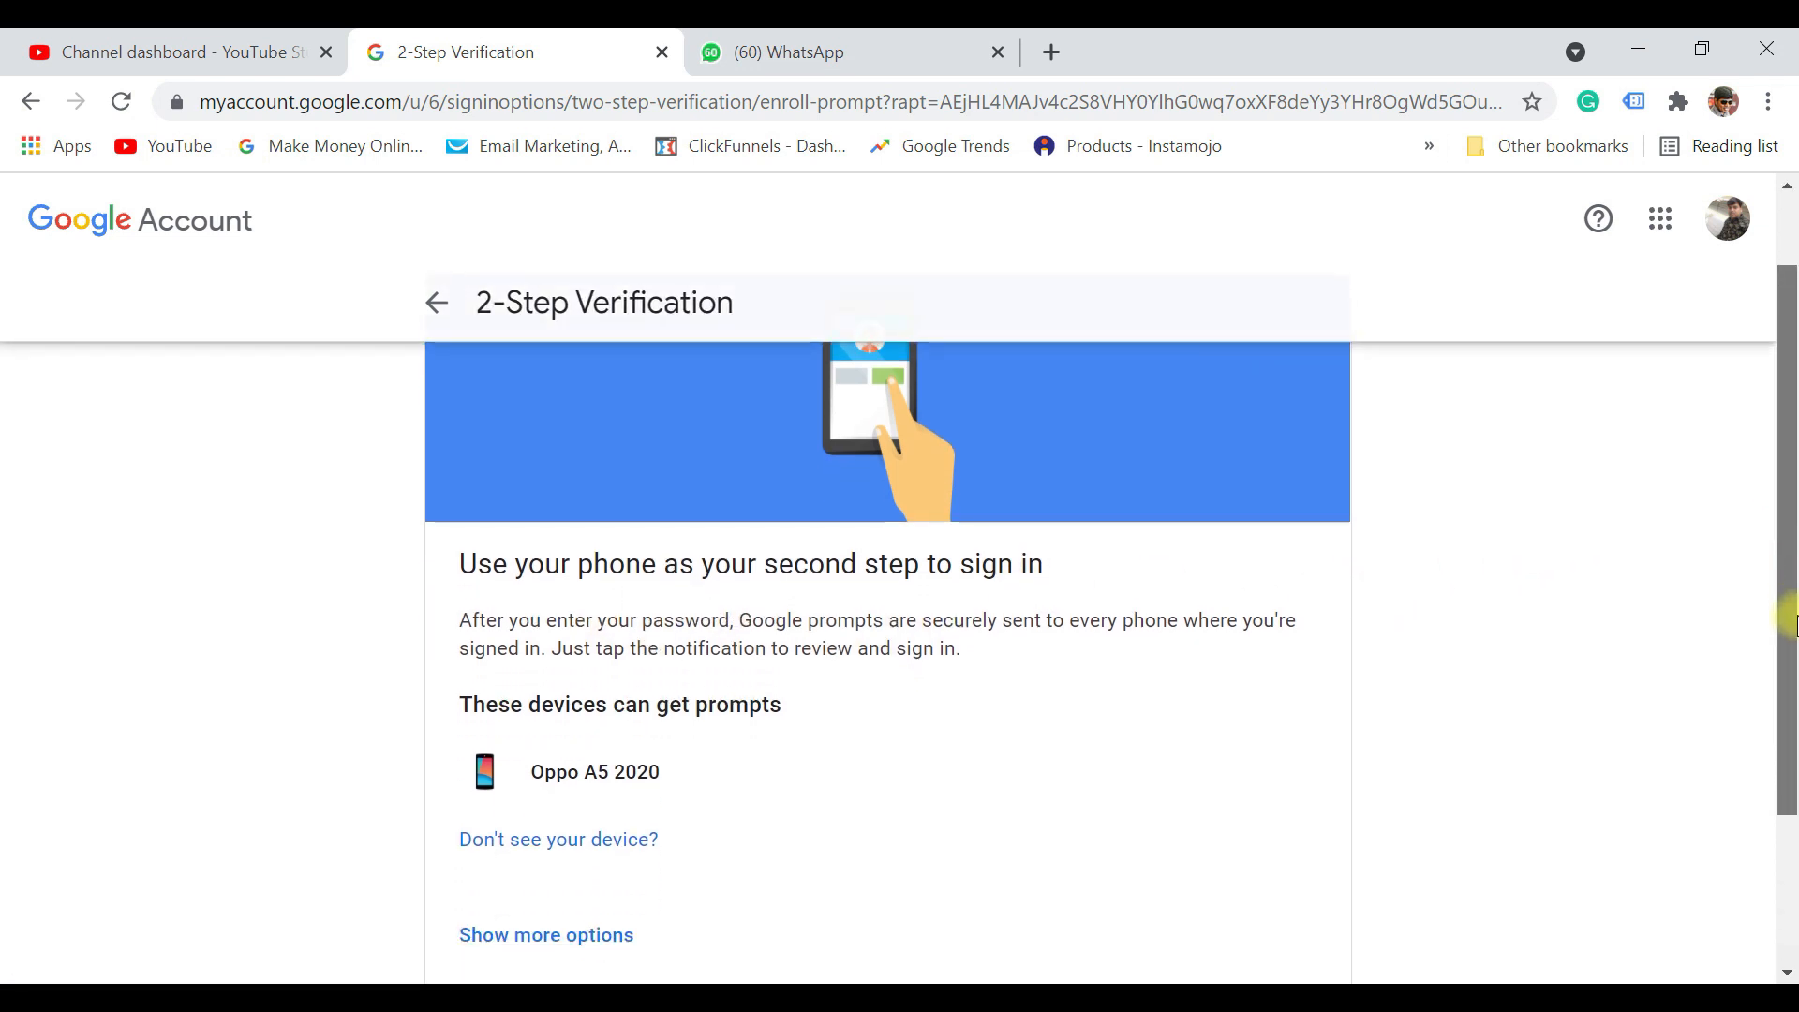
scroll(down, 3)
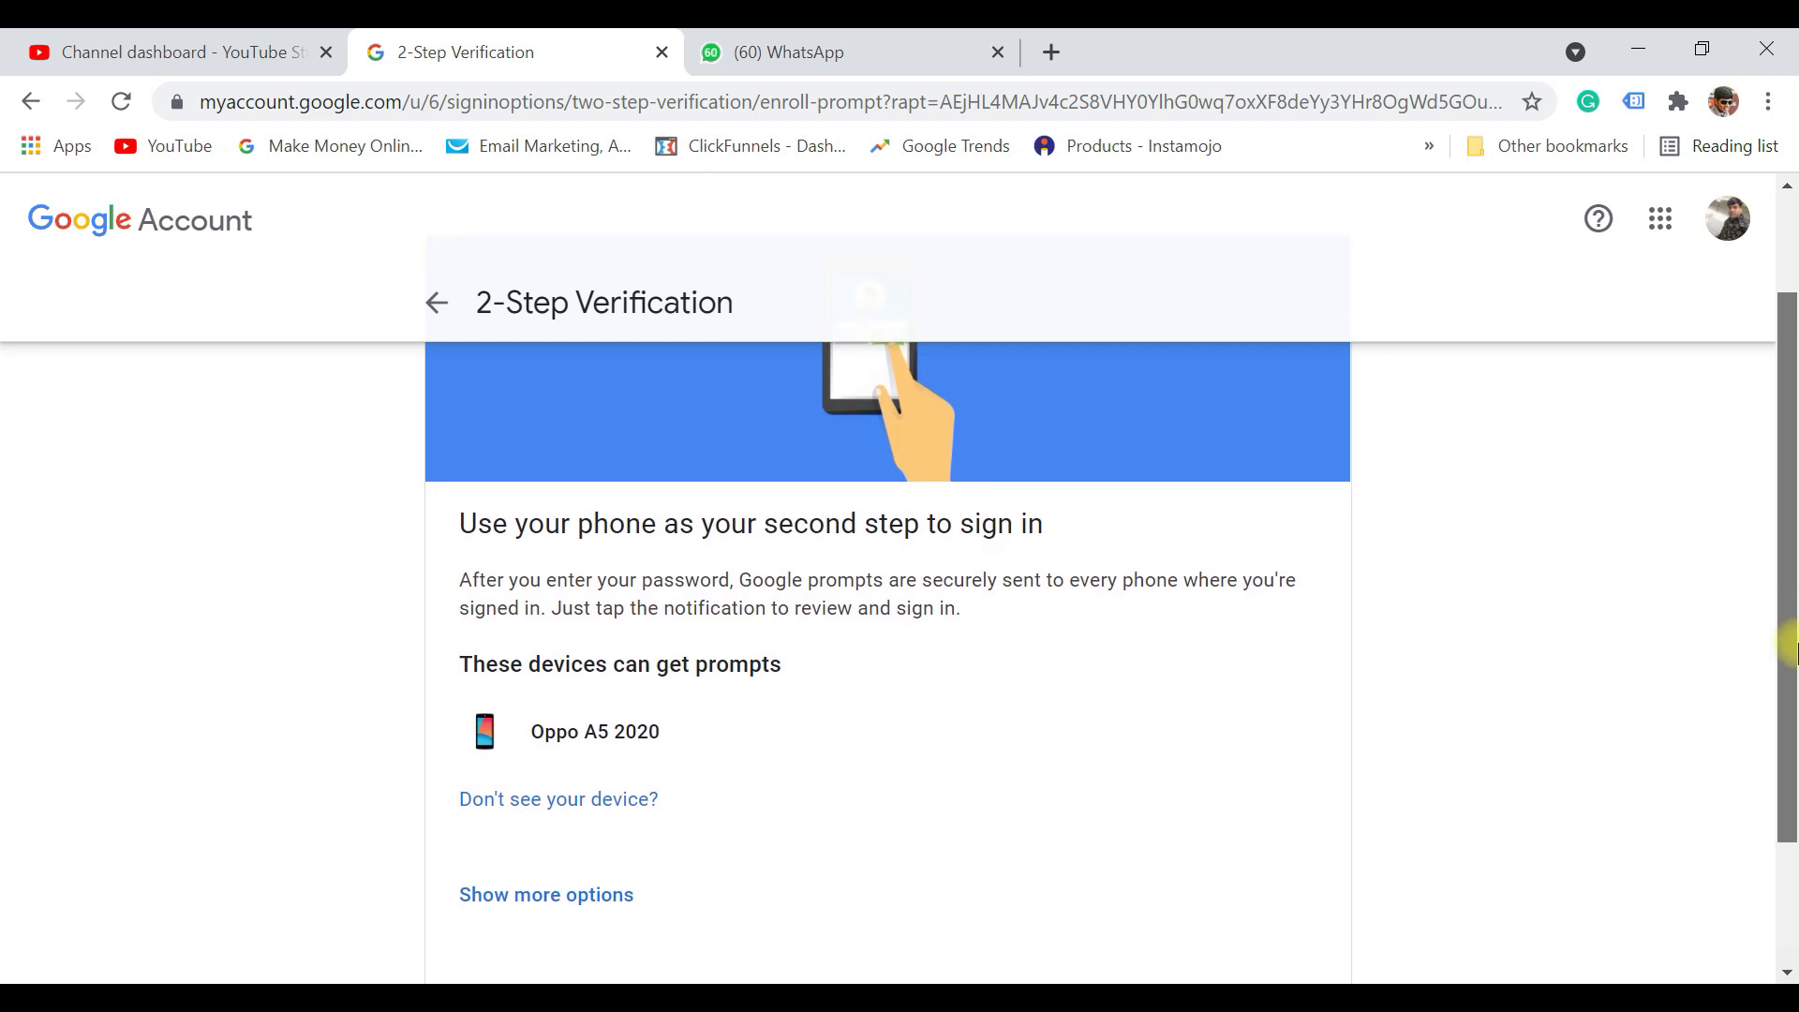
mouse_move(1107, 605)
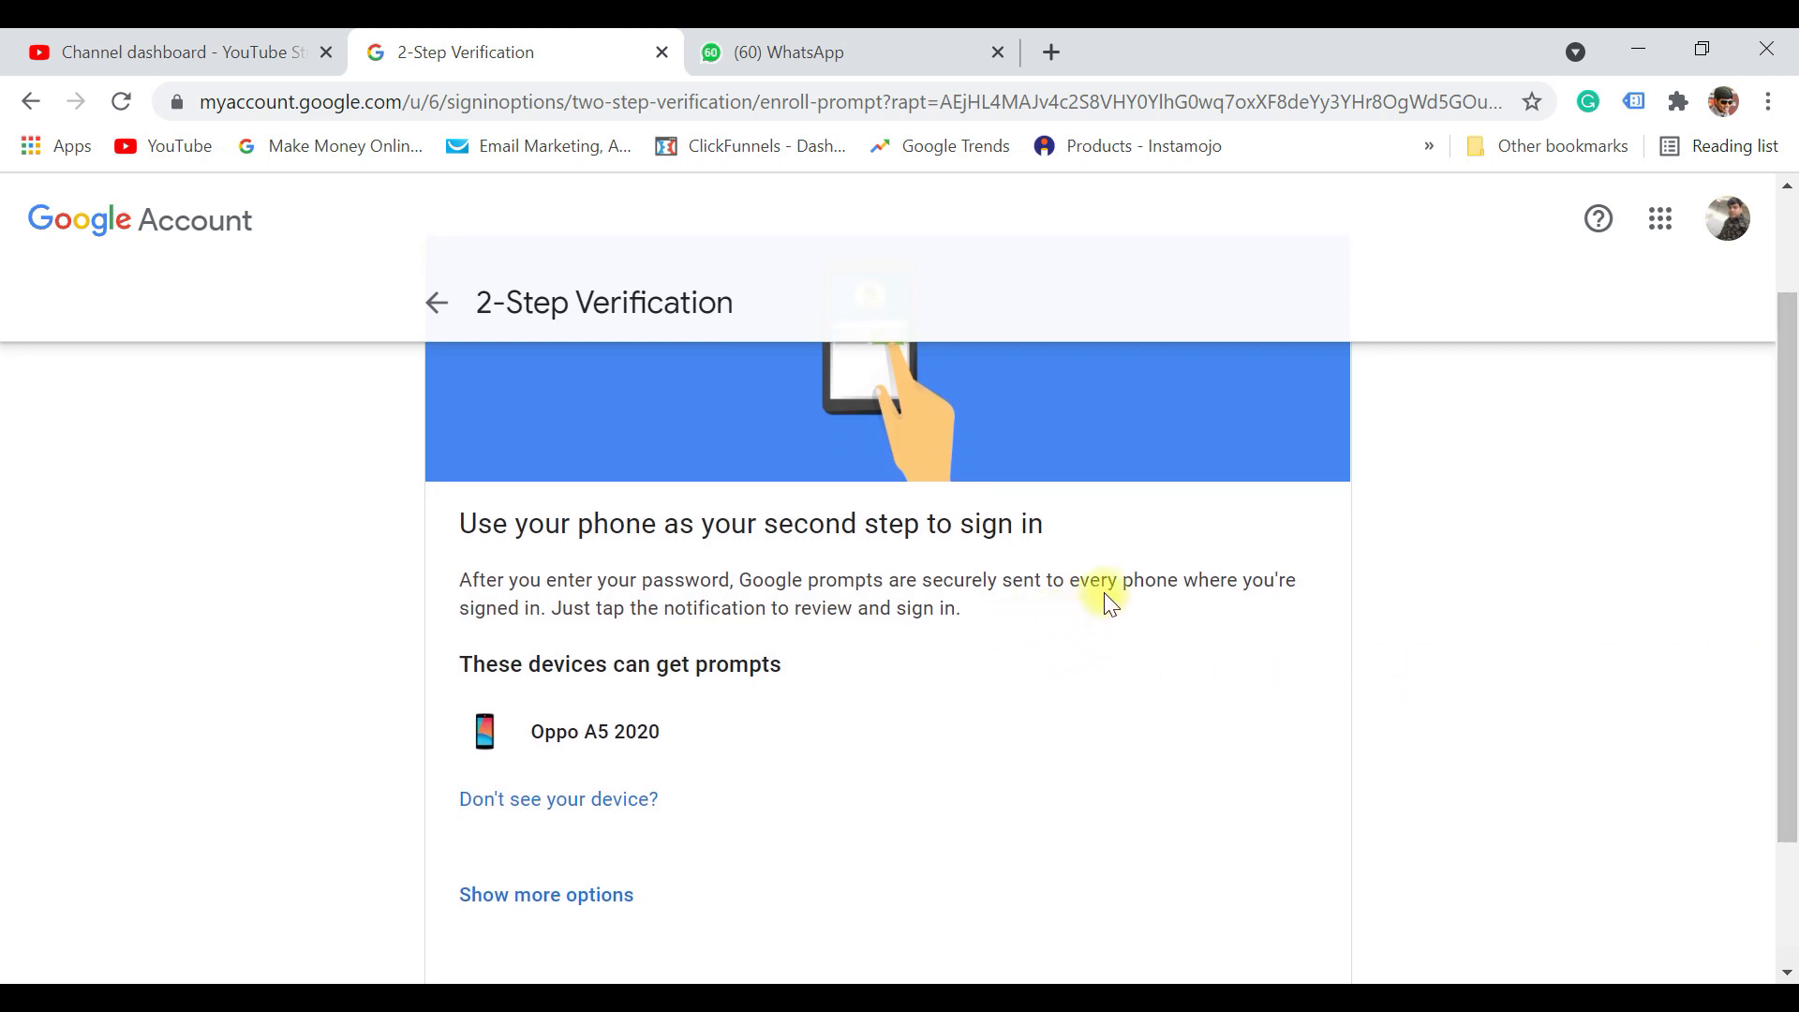
mouse_move(619, 632)
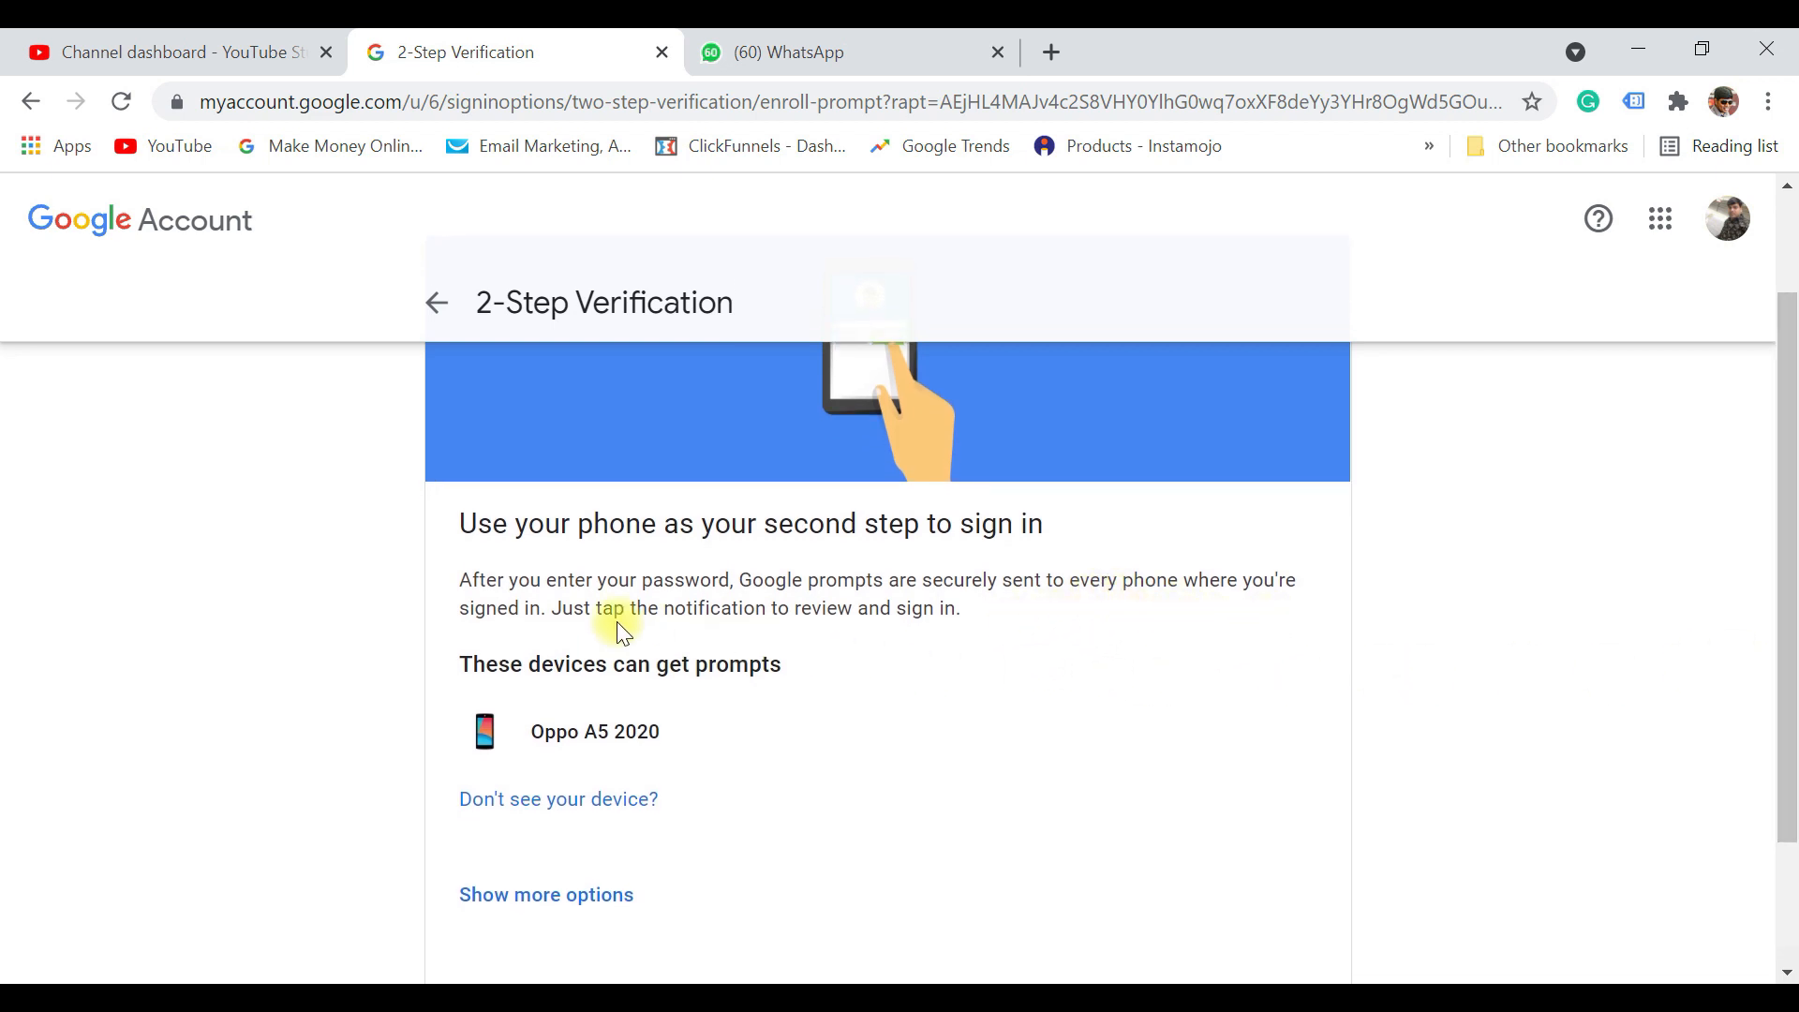
mouse_move(765, 691)
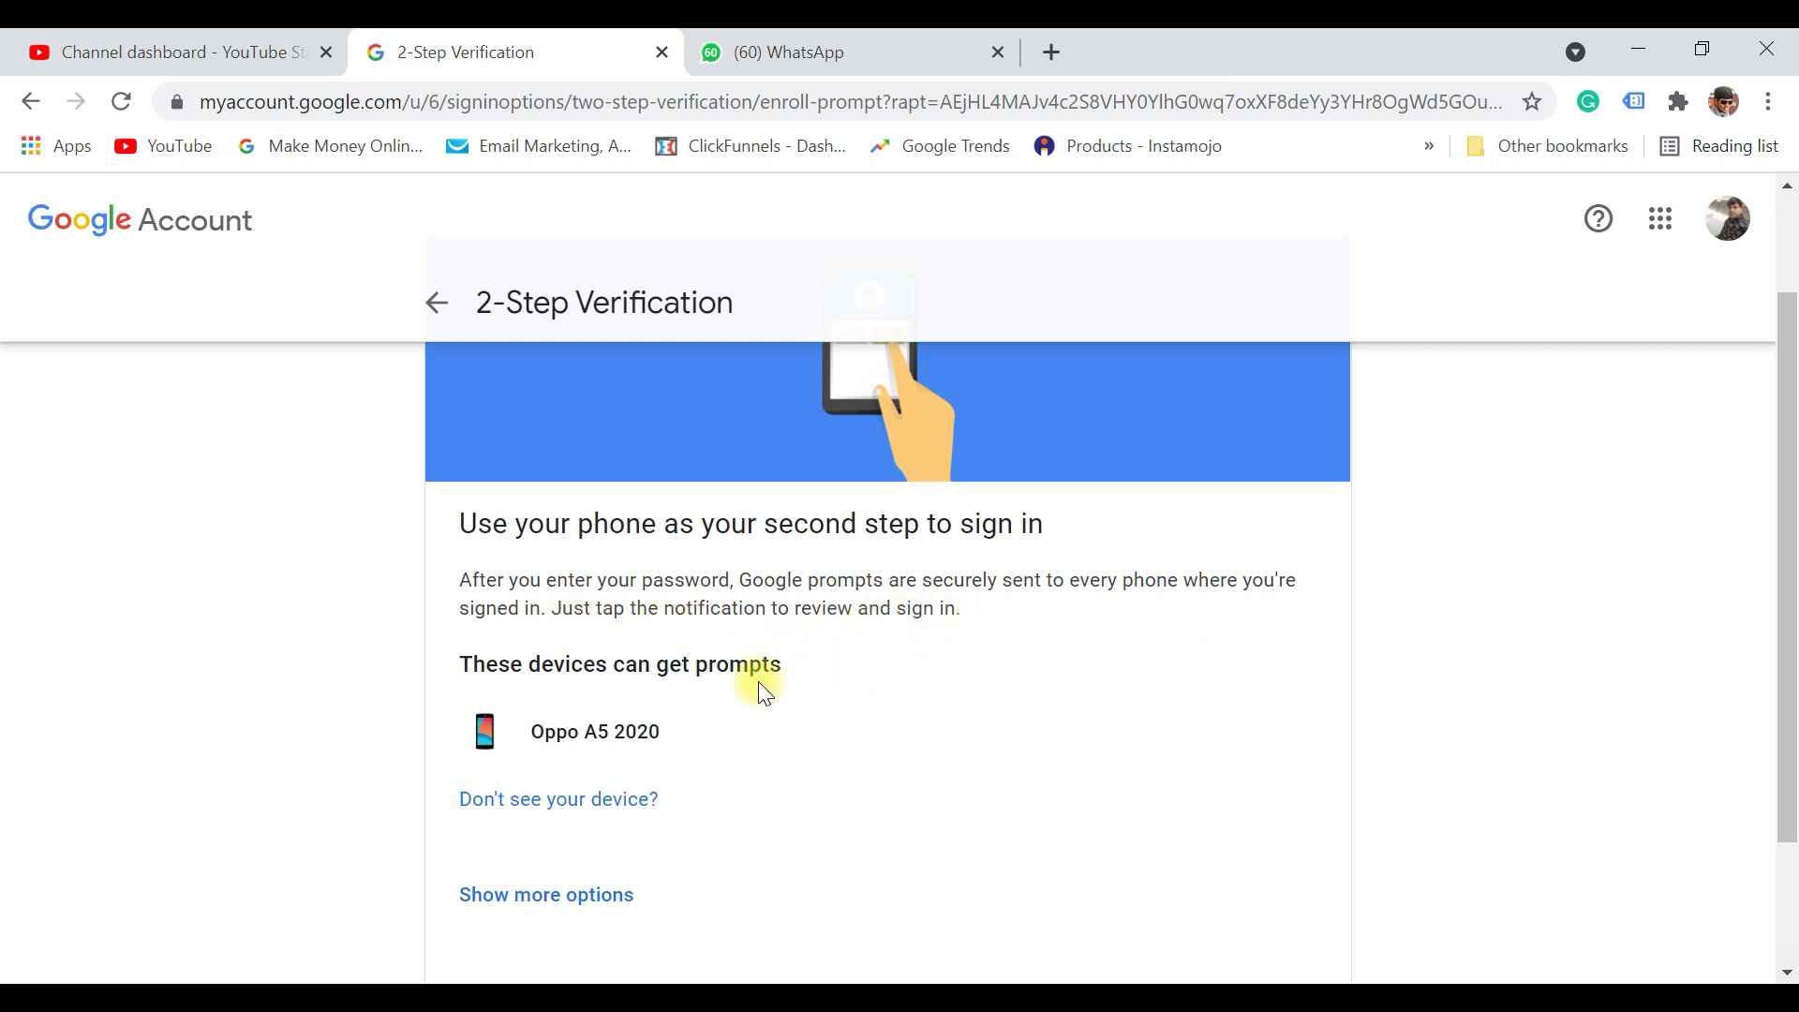
scroll(down, 3)
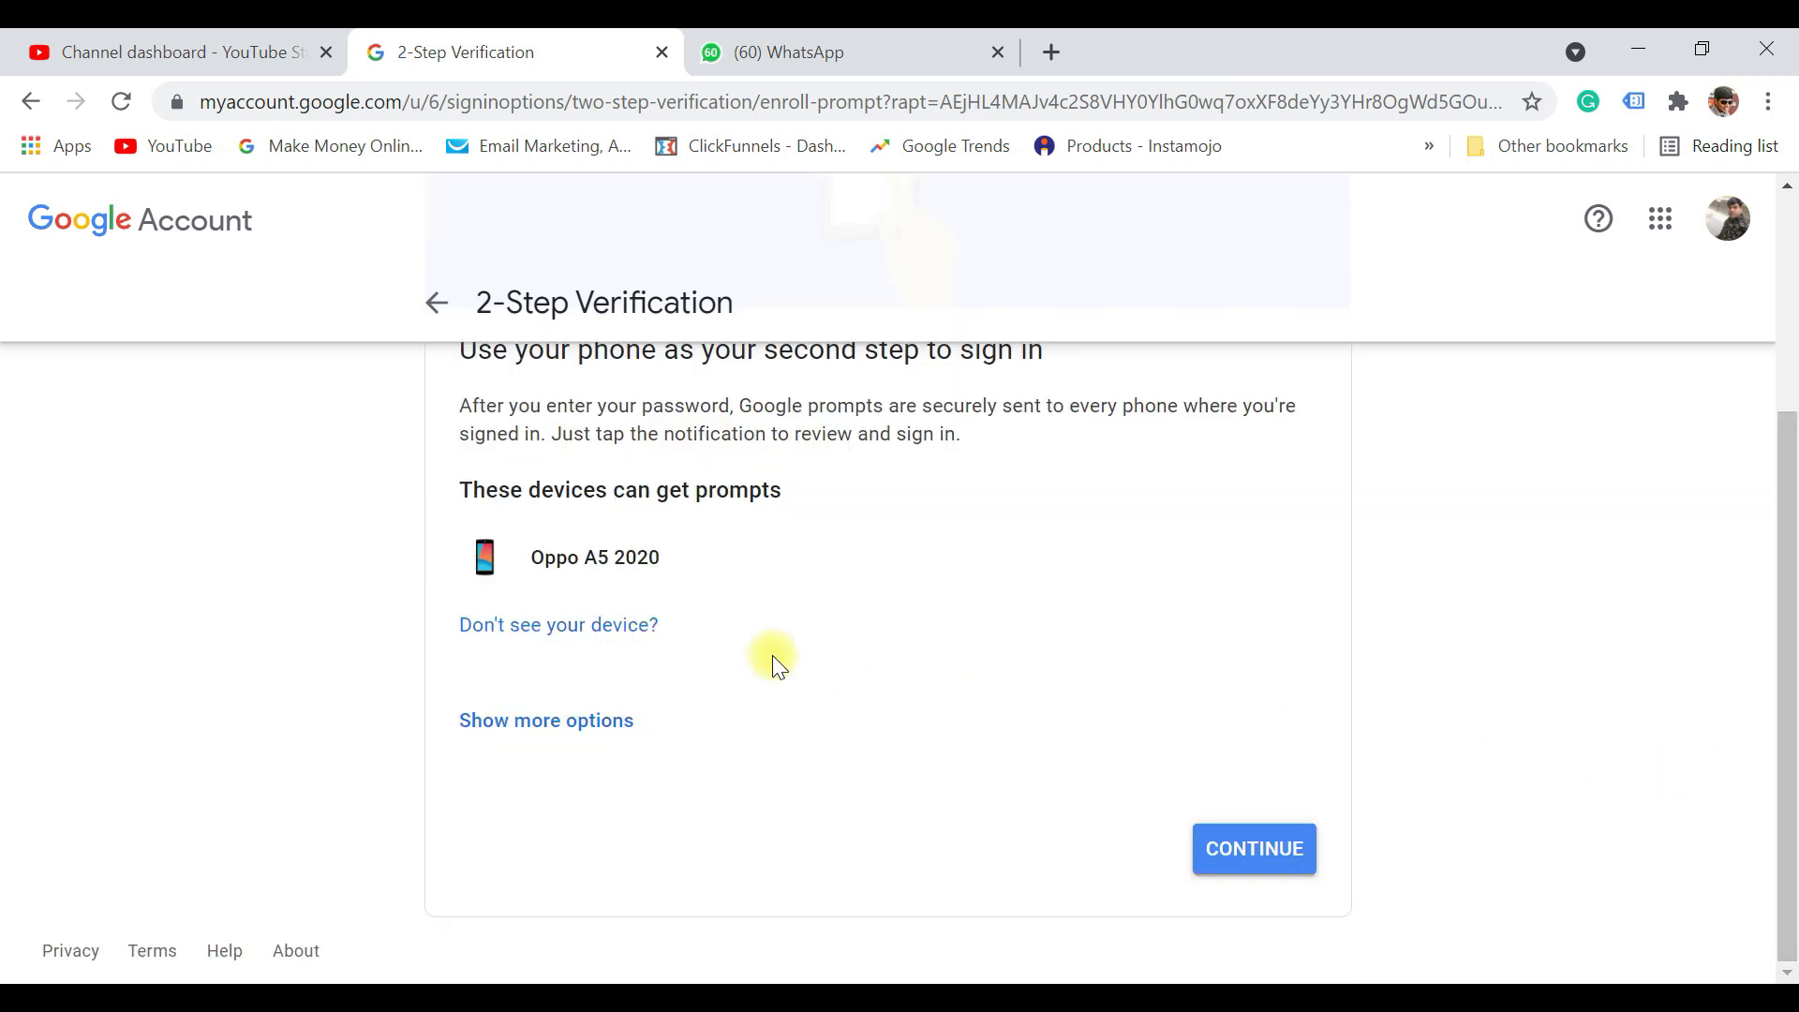
click(1253, 848)
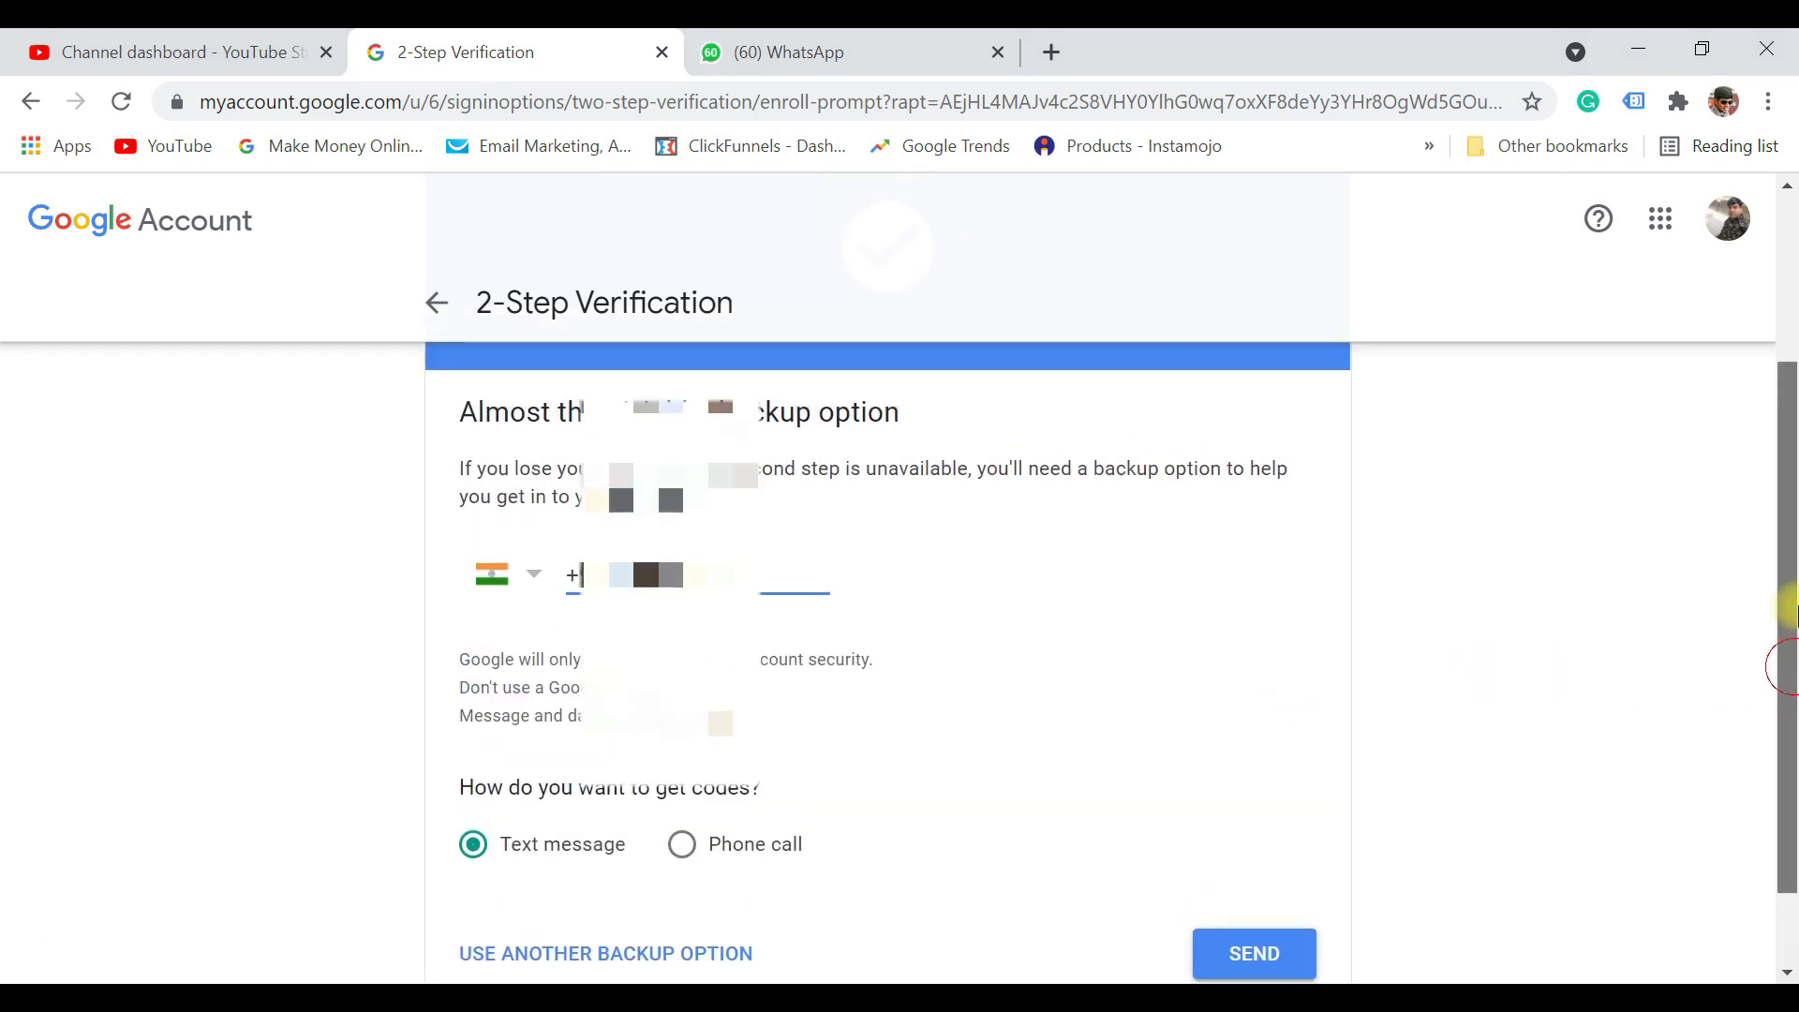
Send a text-message verification code to the backup phone number
scroll(up, 3)
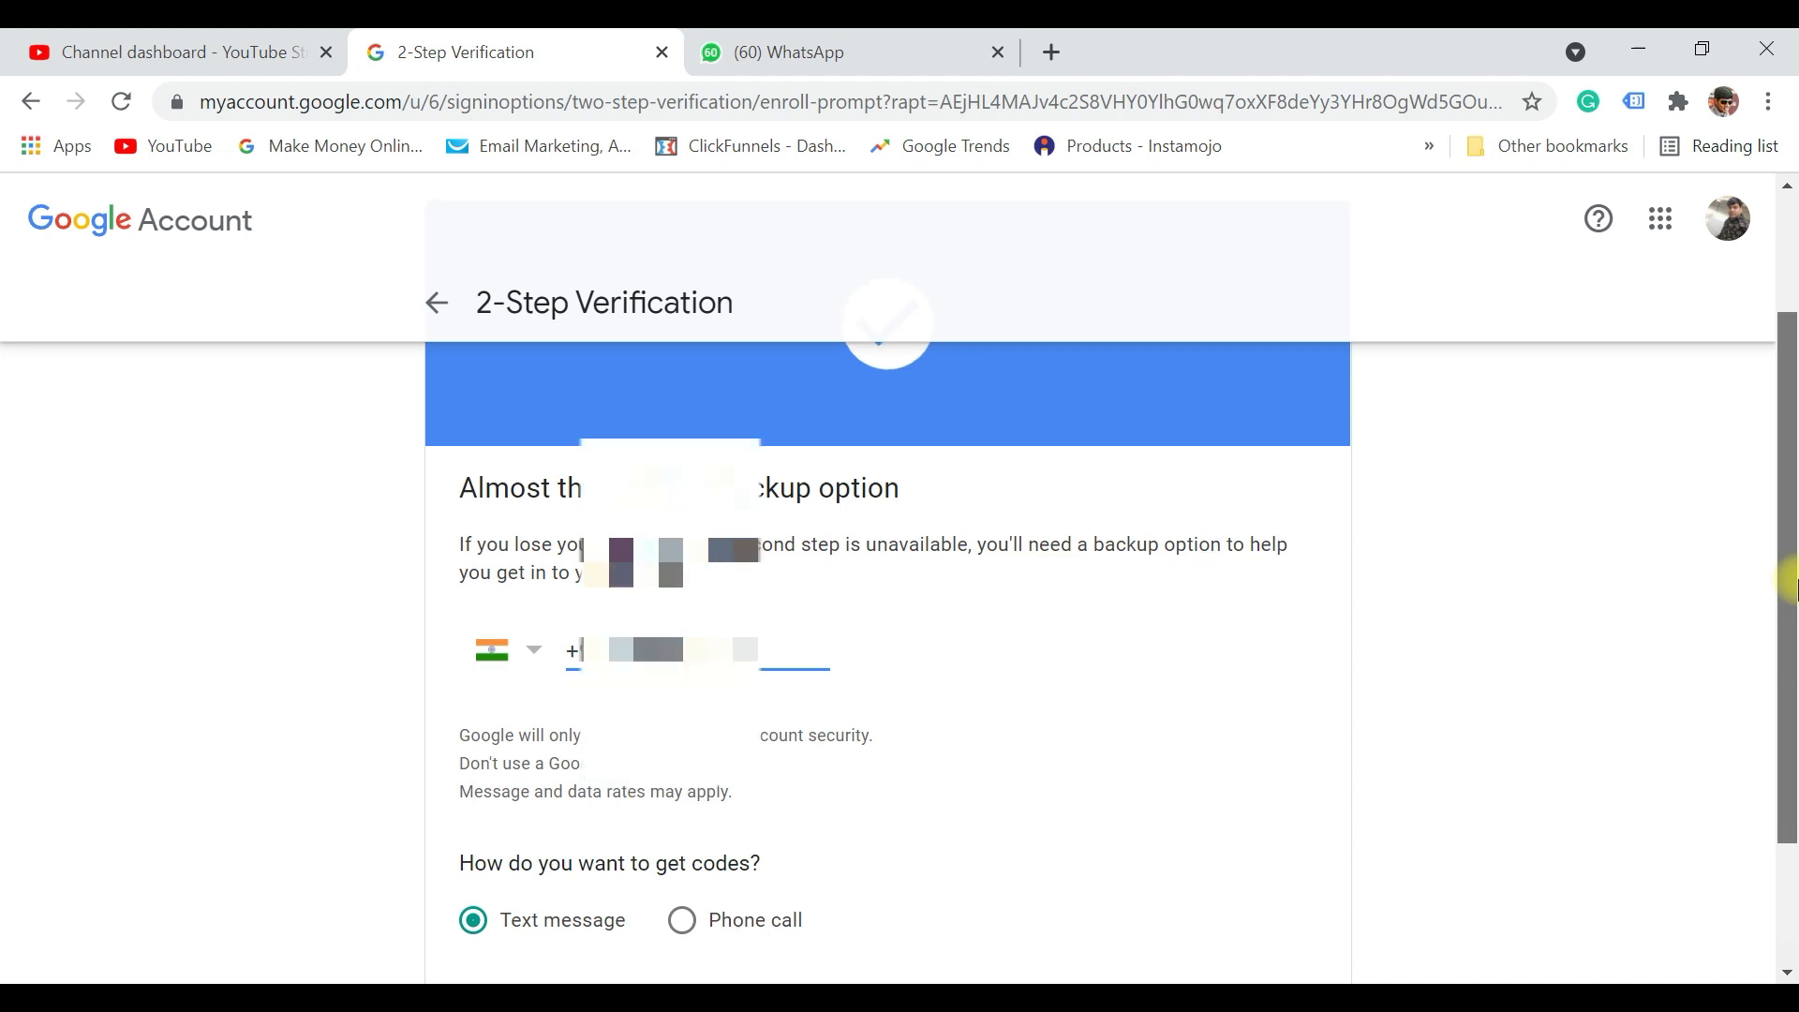
scroll(down, 3)
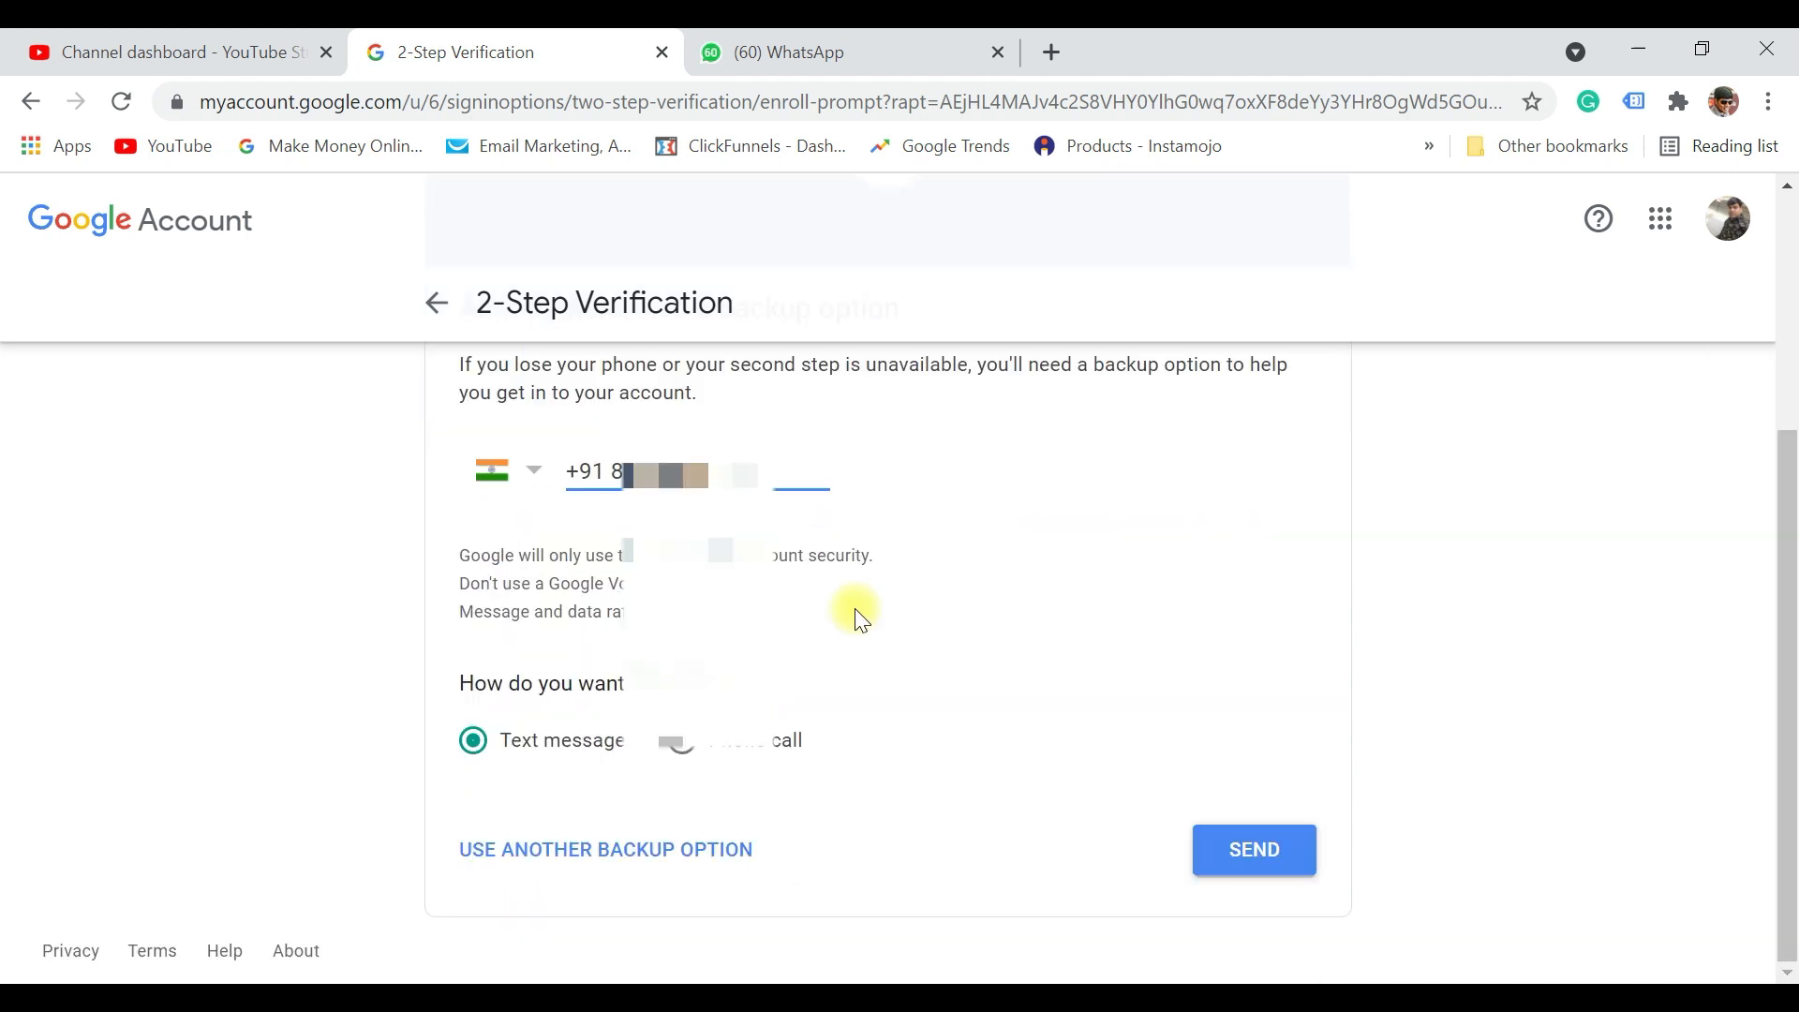
mouse_move(910, 653)
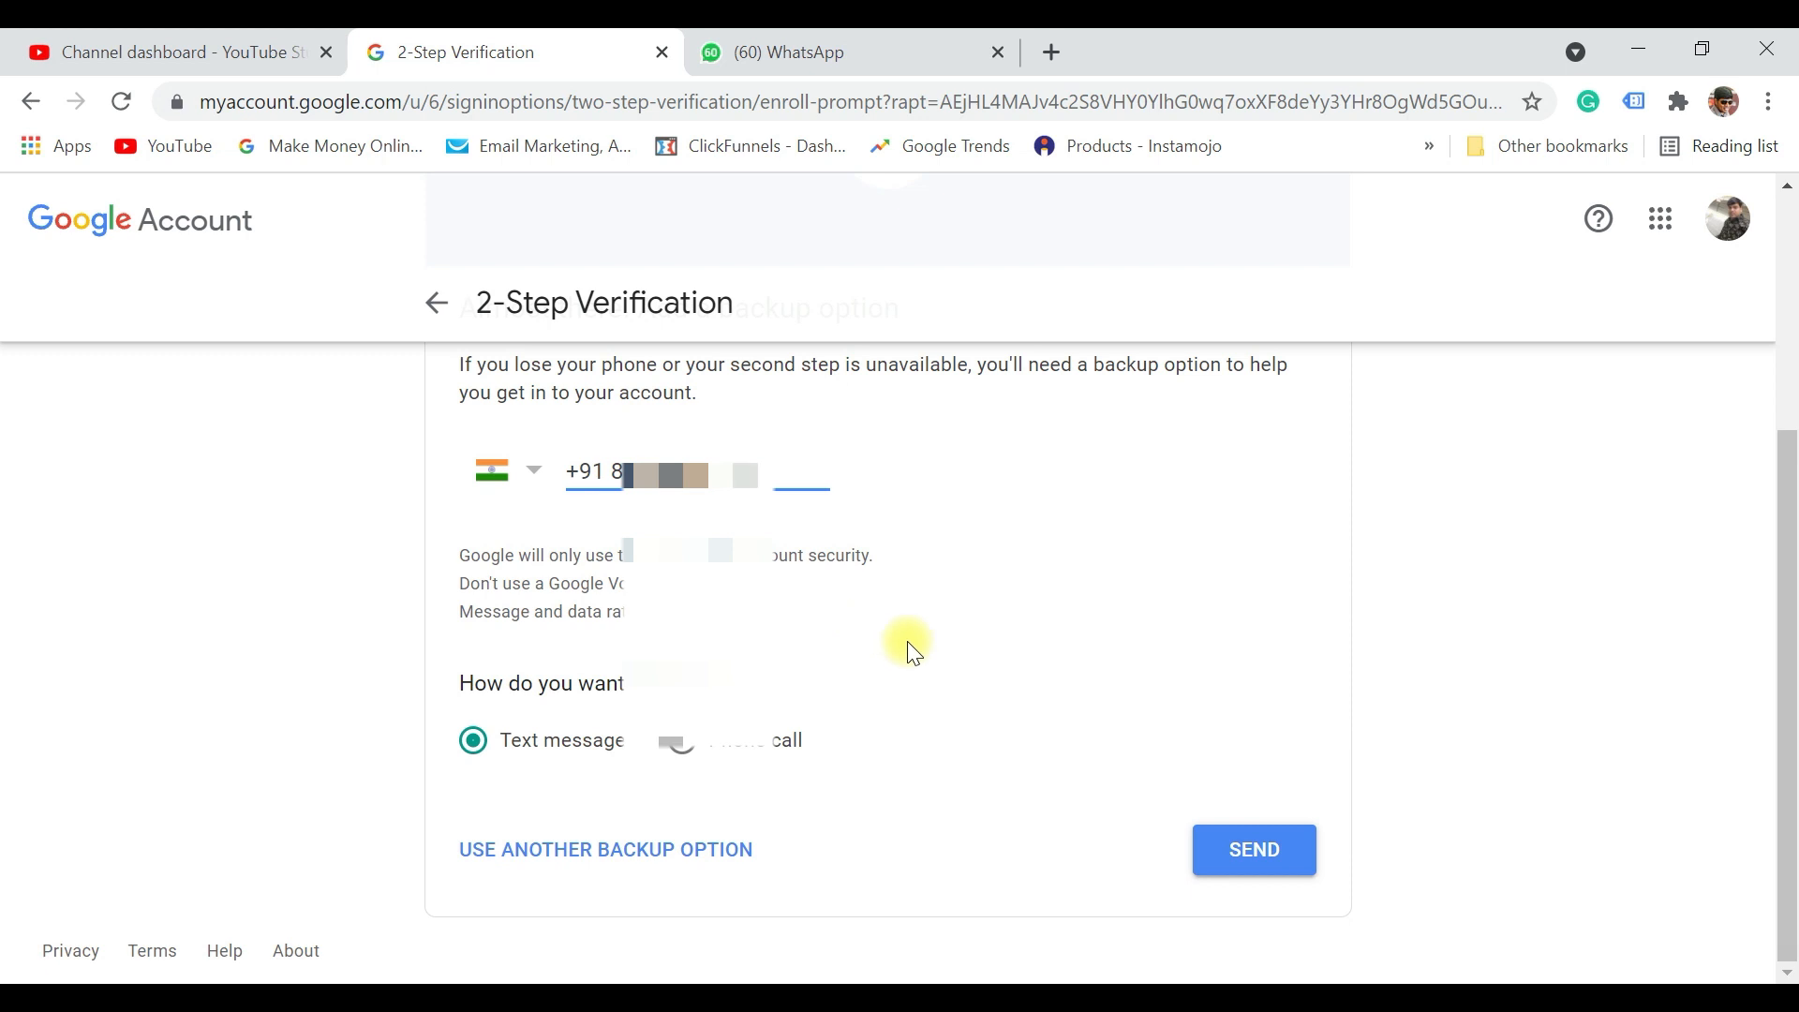
click(1253, 850)
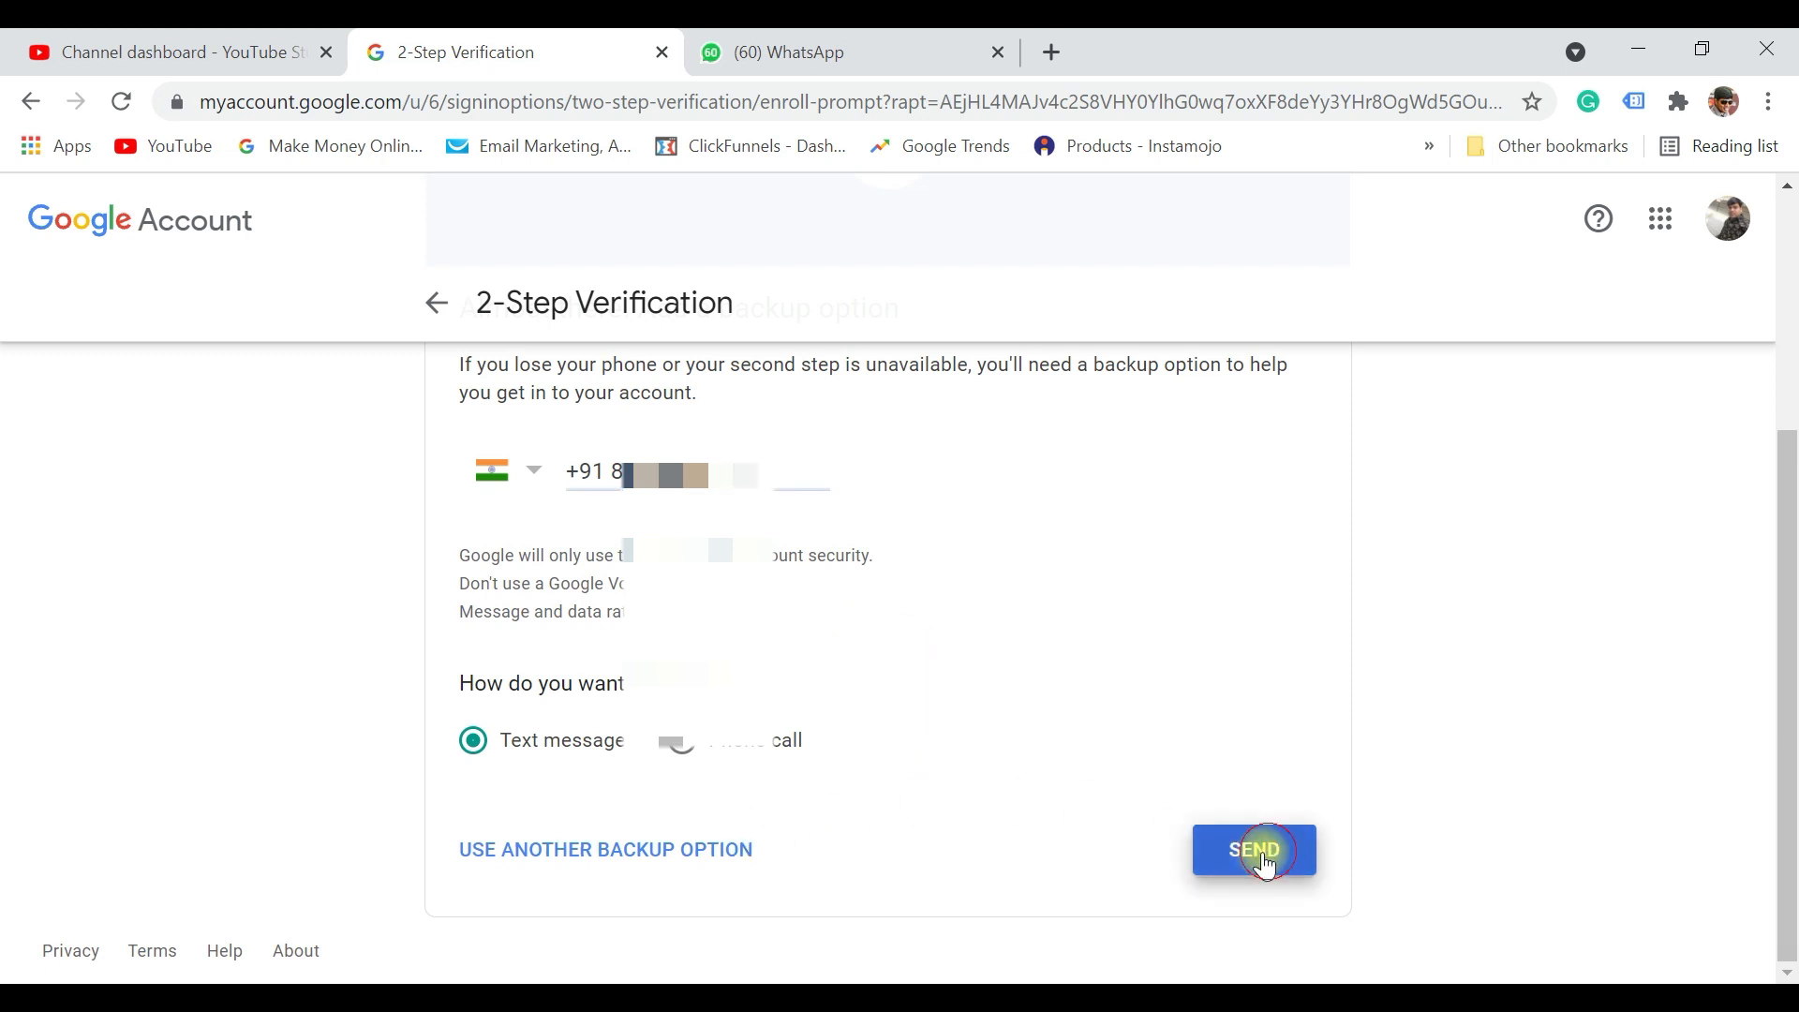
click(1253, 849)
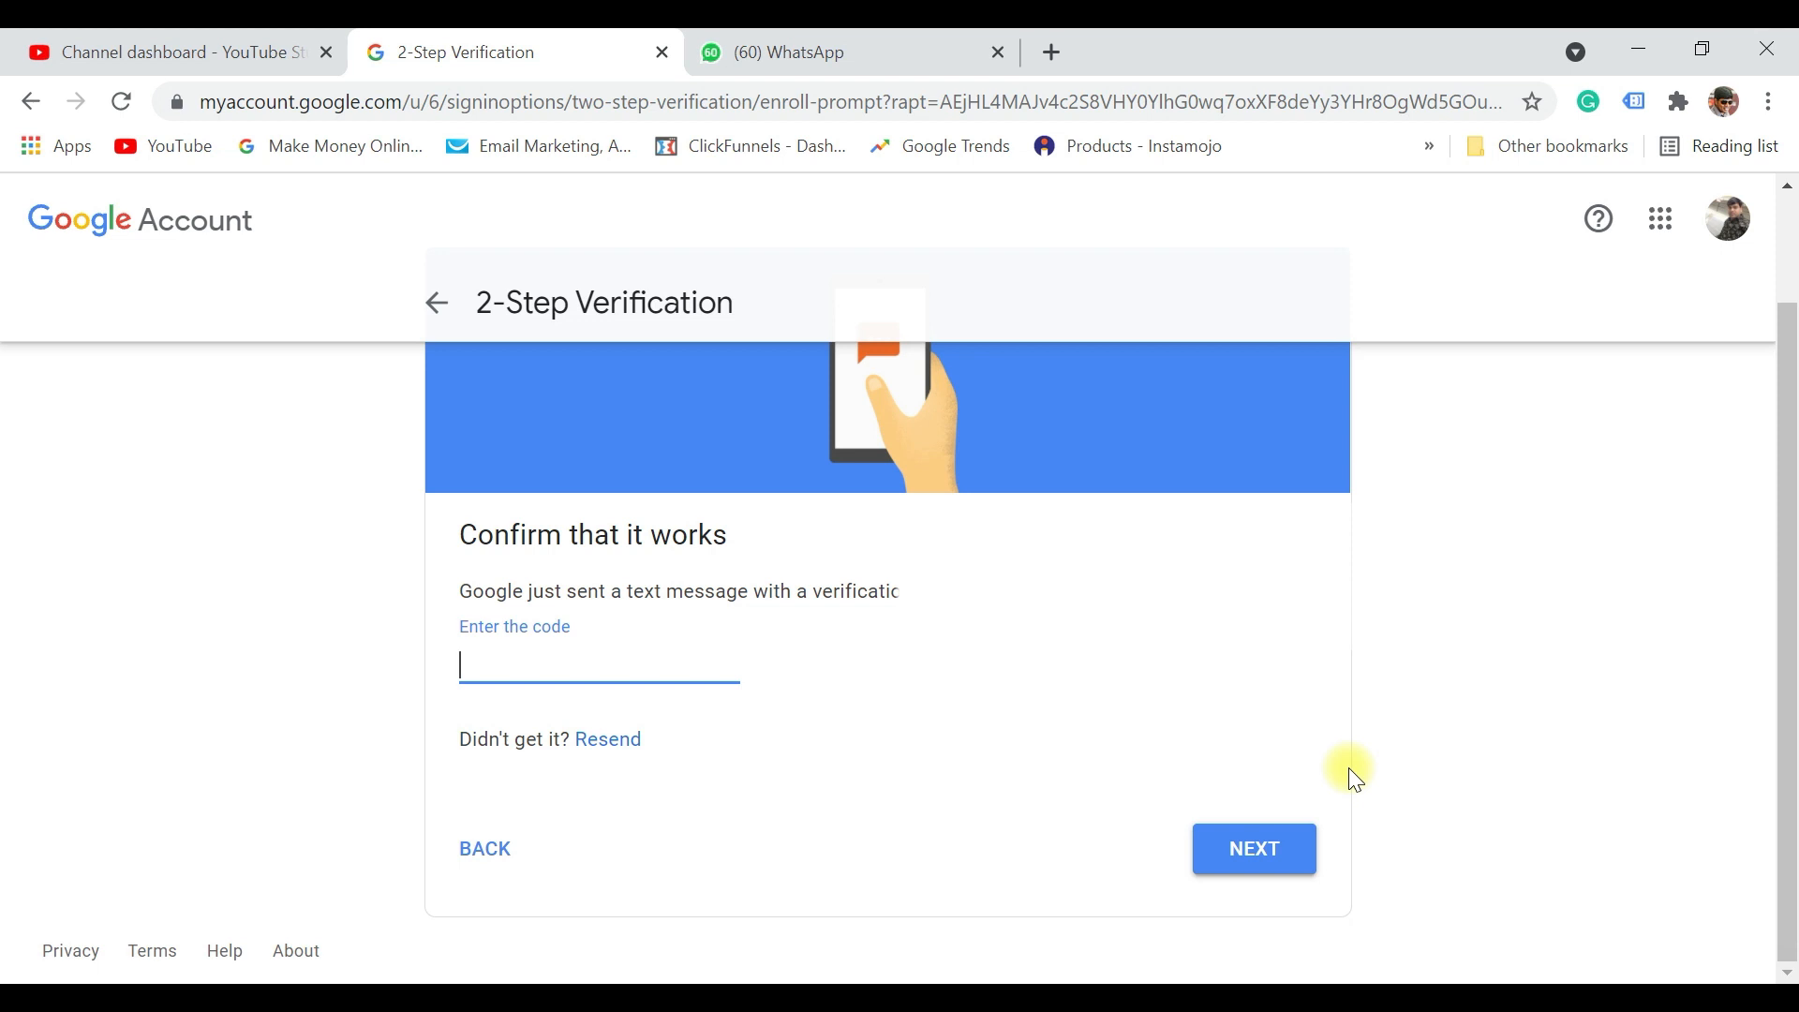
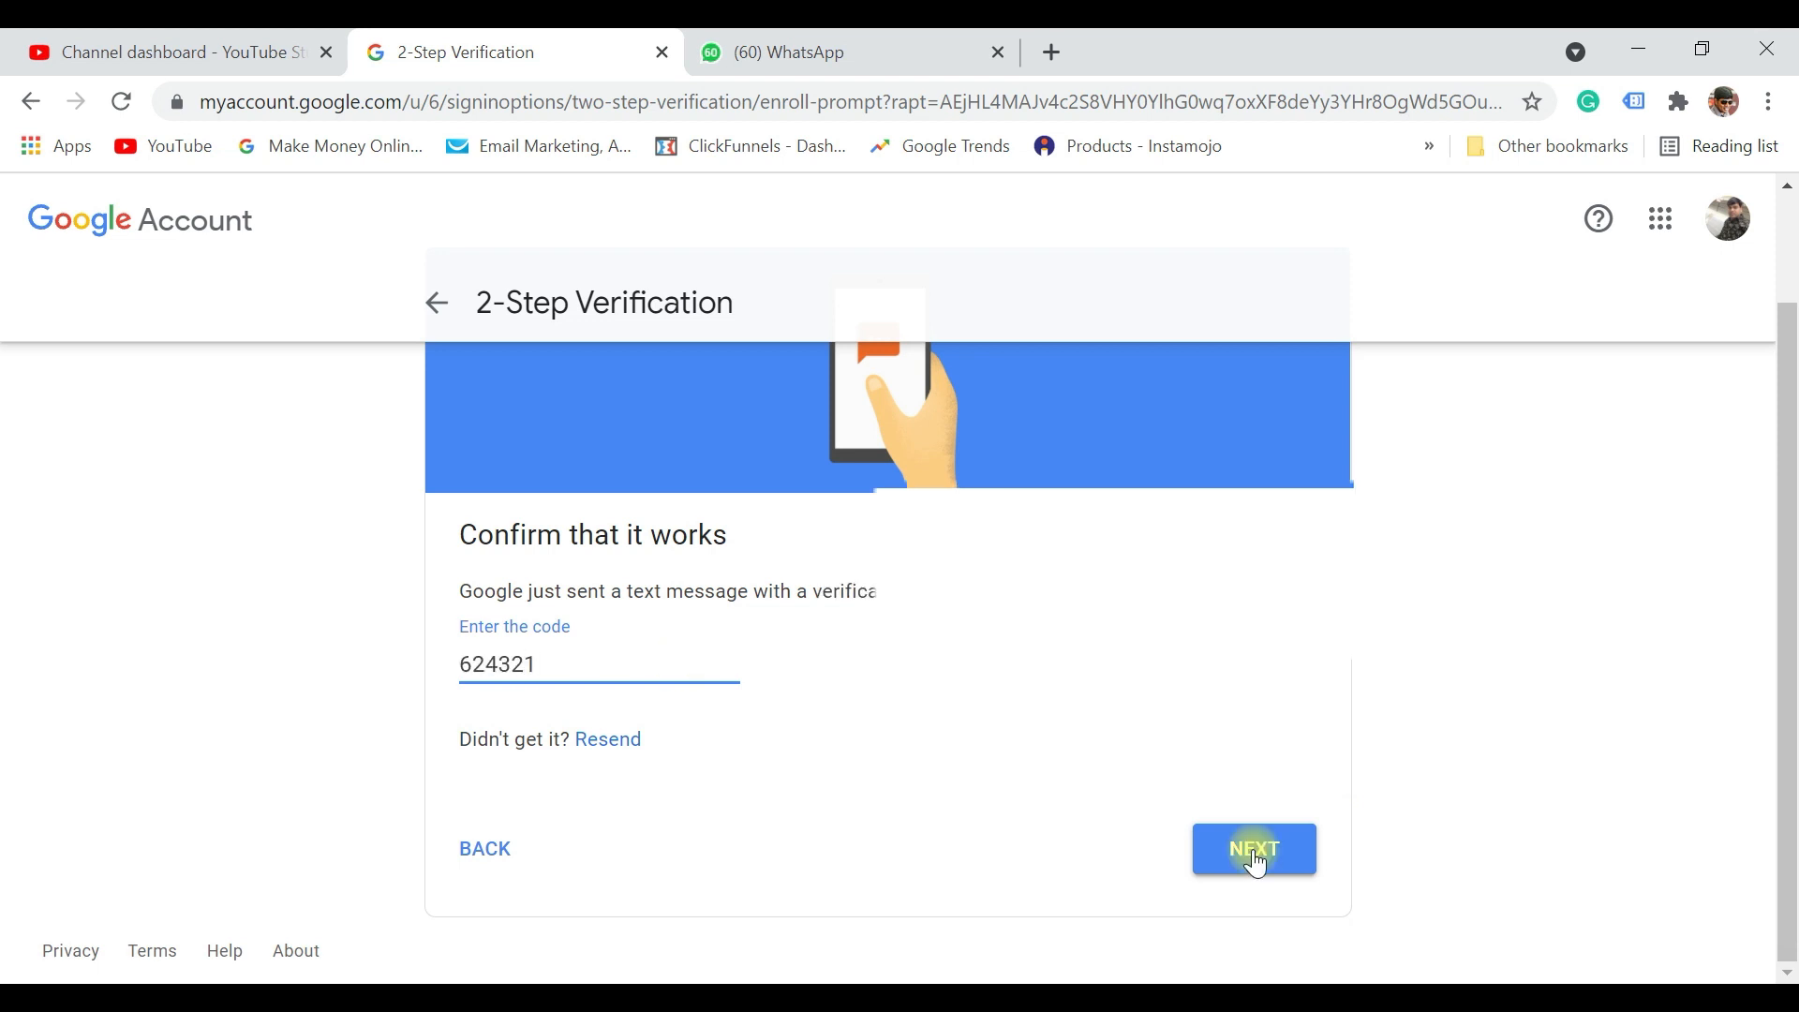
click(1253, 849)
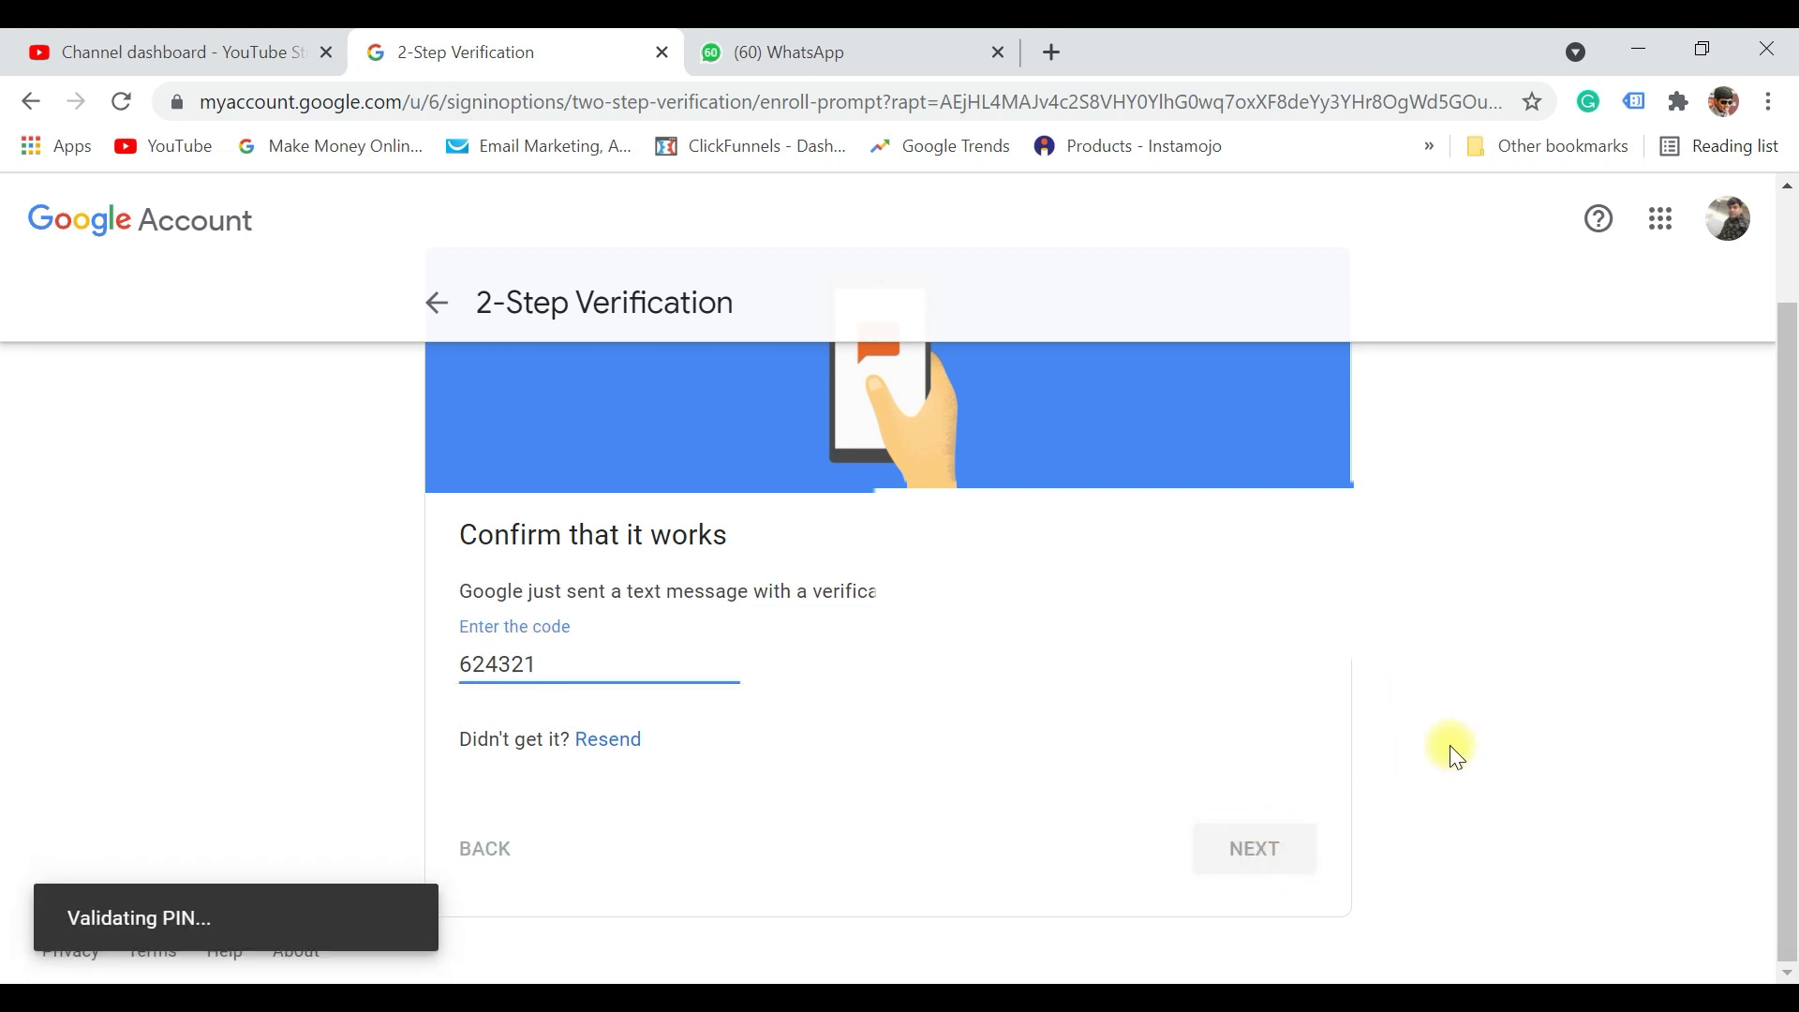
click(1253, 848)
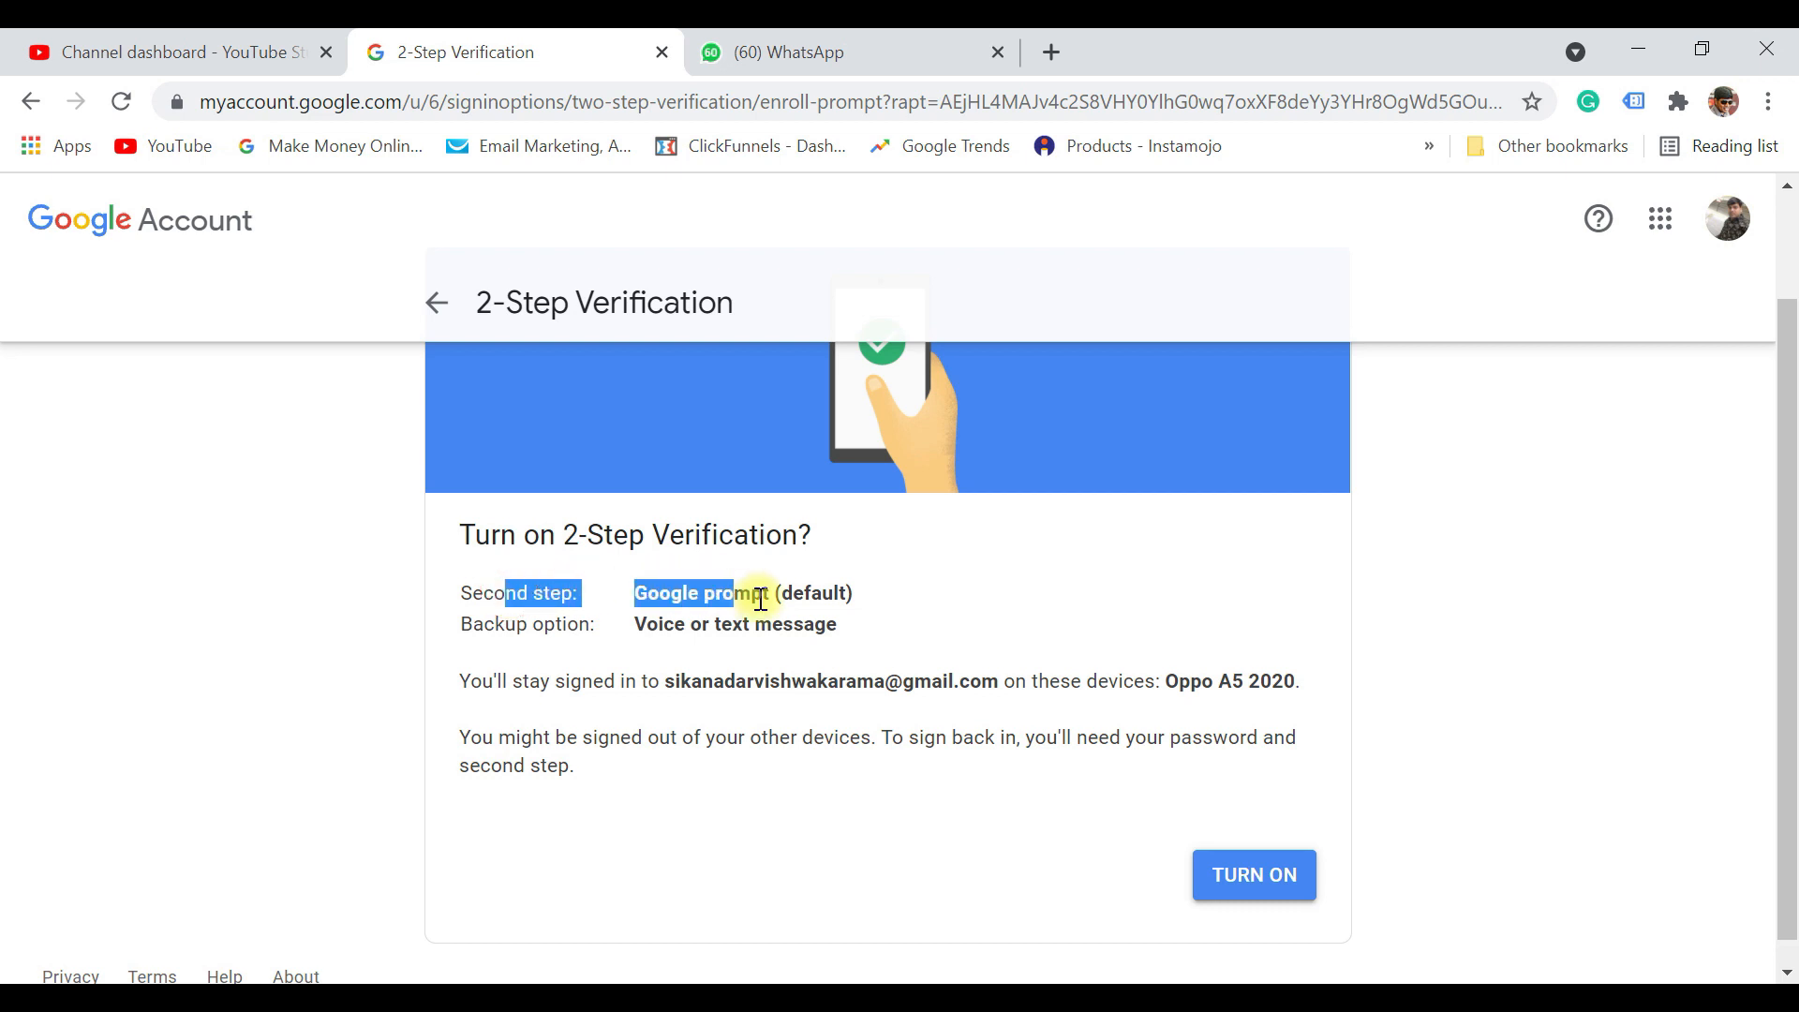
mouse_move(542, 642)
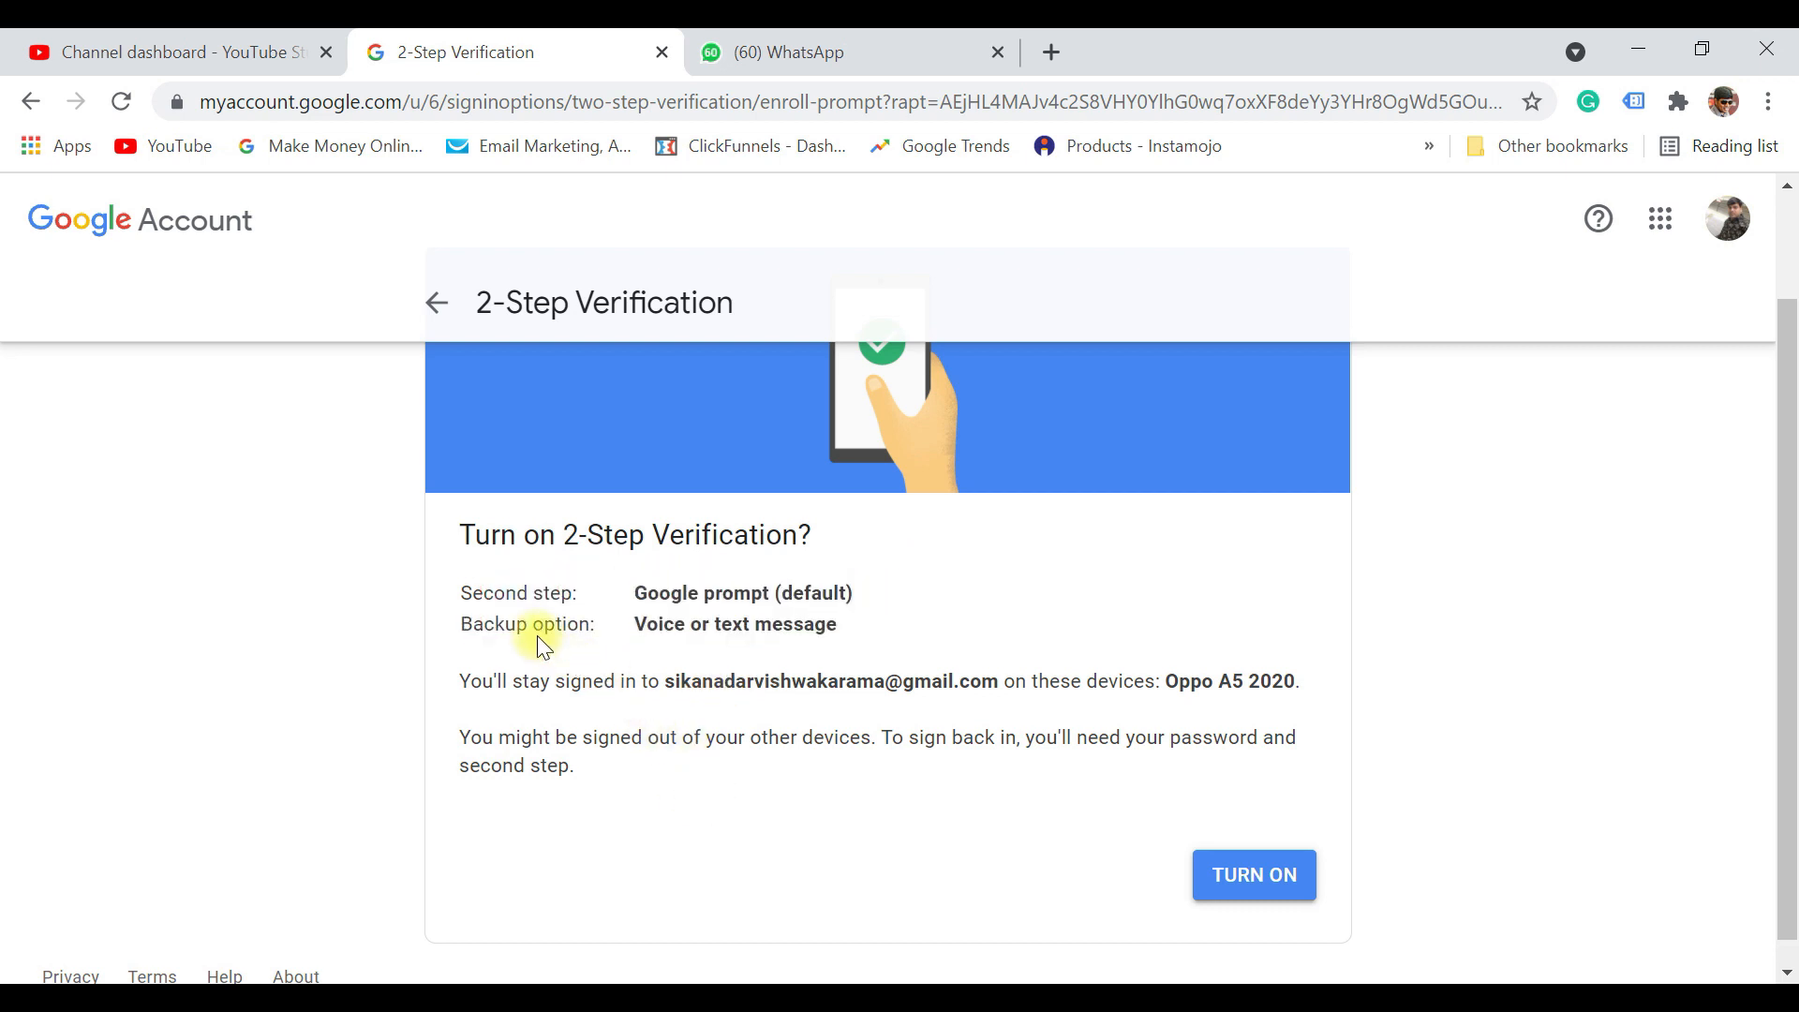
mouse_move(660, 737)
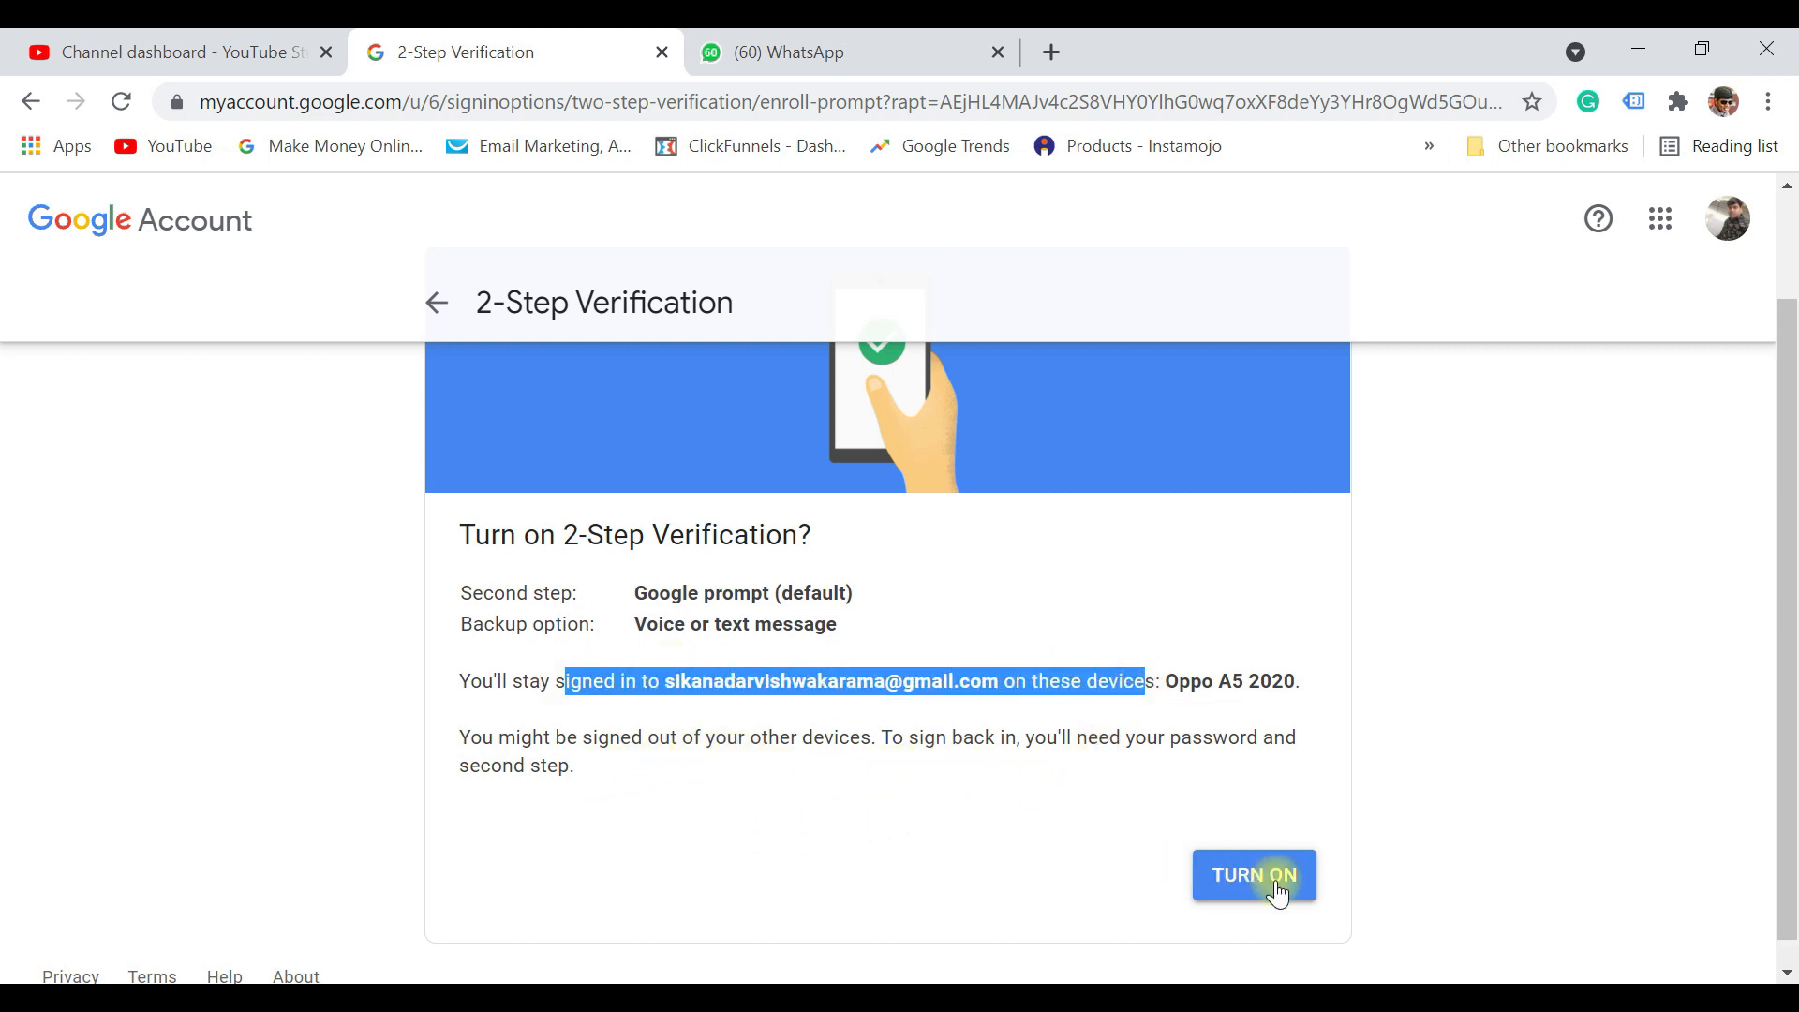
Confirm the summary to turn 2-Step Verification ON with Google prompts
click(1252, 875)
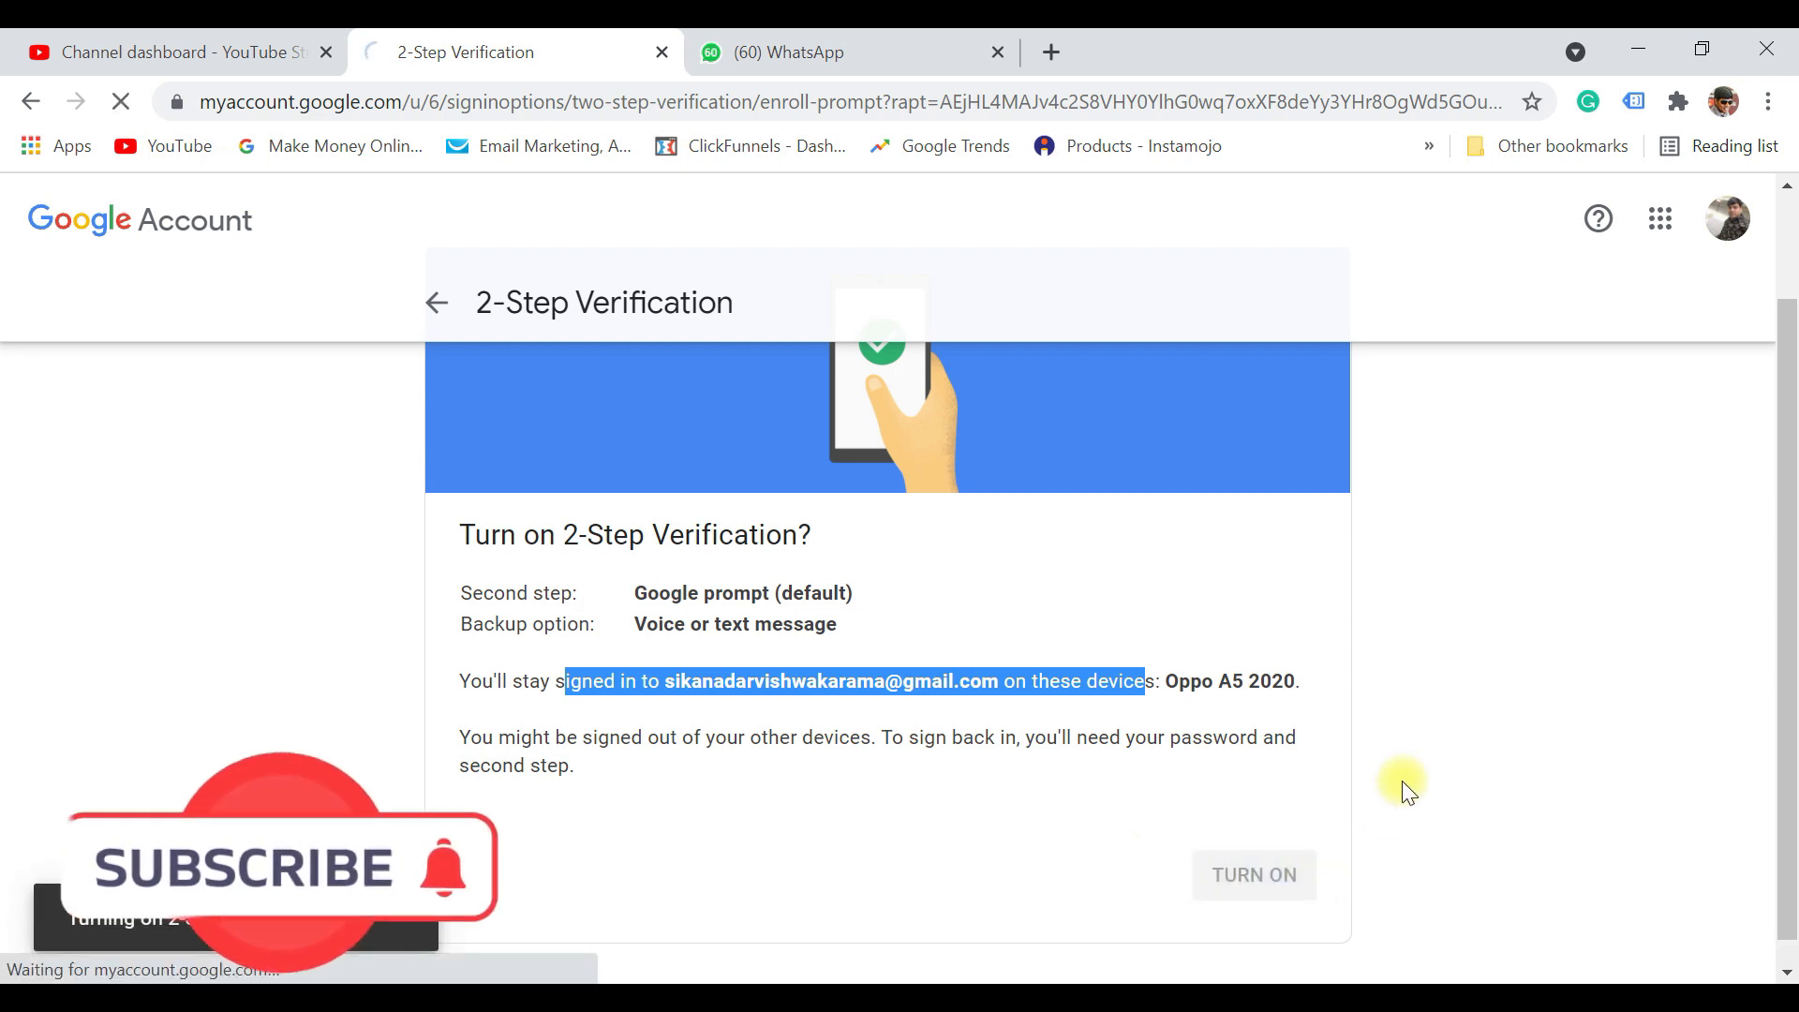
click(1252, 875)
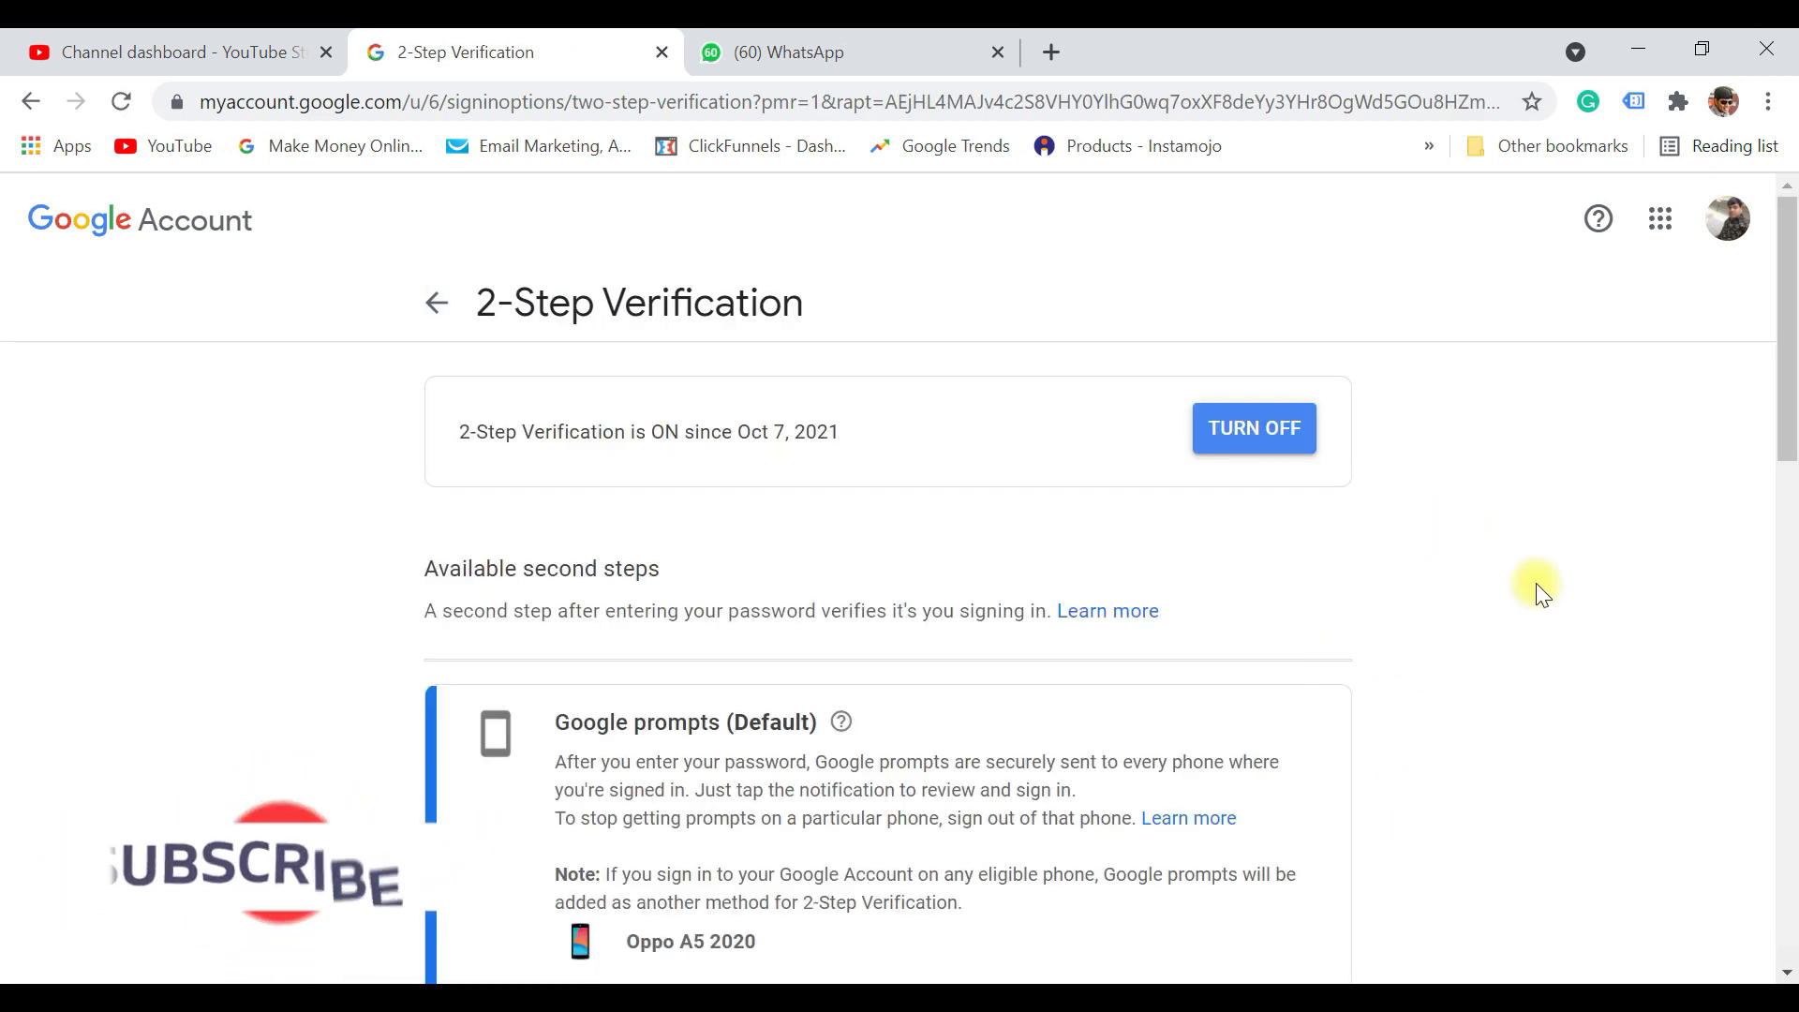